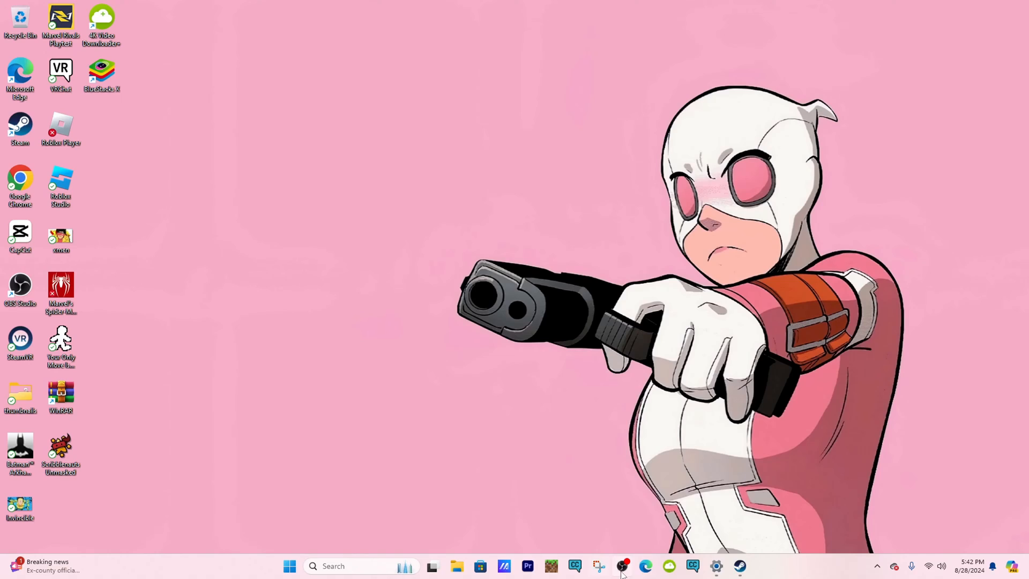
Launch Edge, defer the default-browser prompt, and go to the Nexus Mods home page
left_click(646, 566)
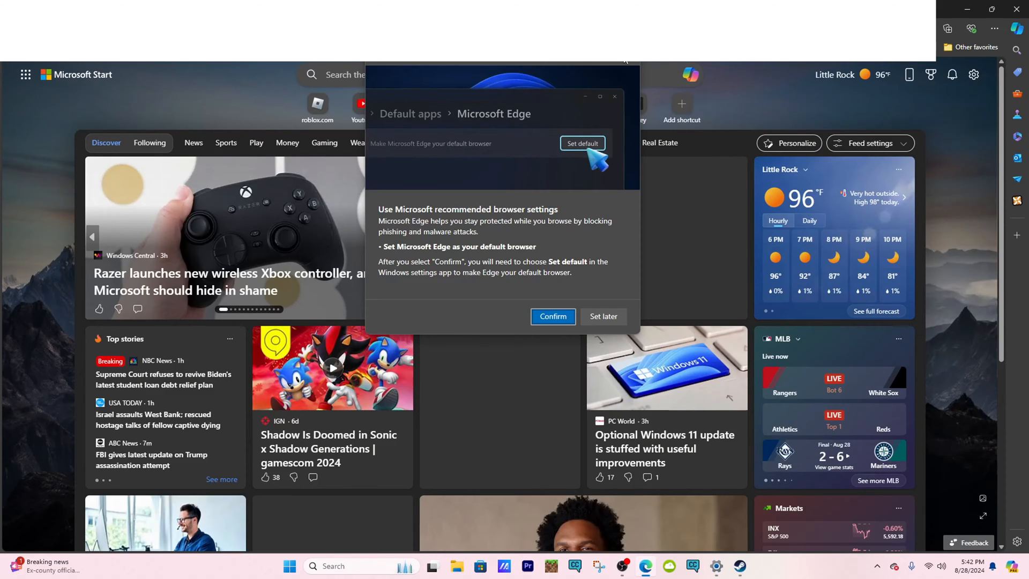
left_click(602, 316)
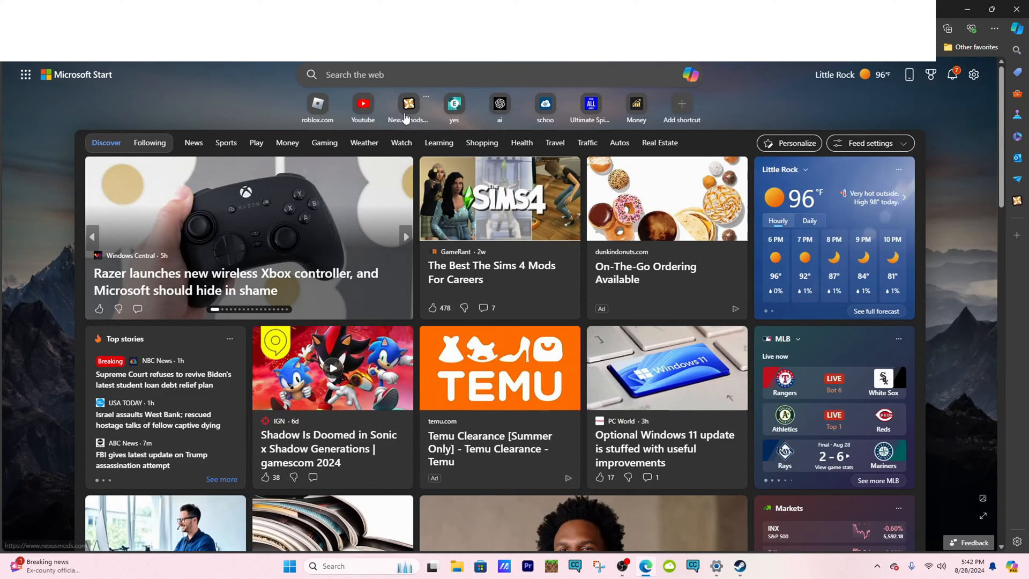
left_click(408, 104)
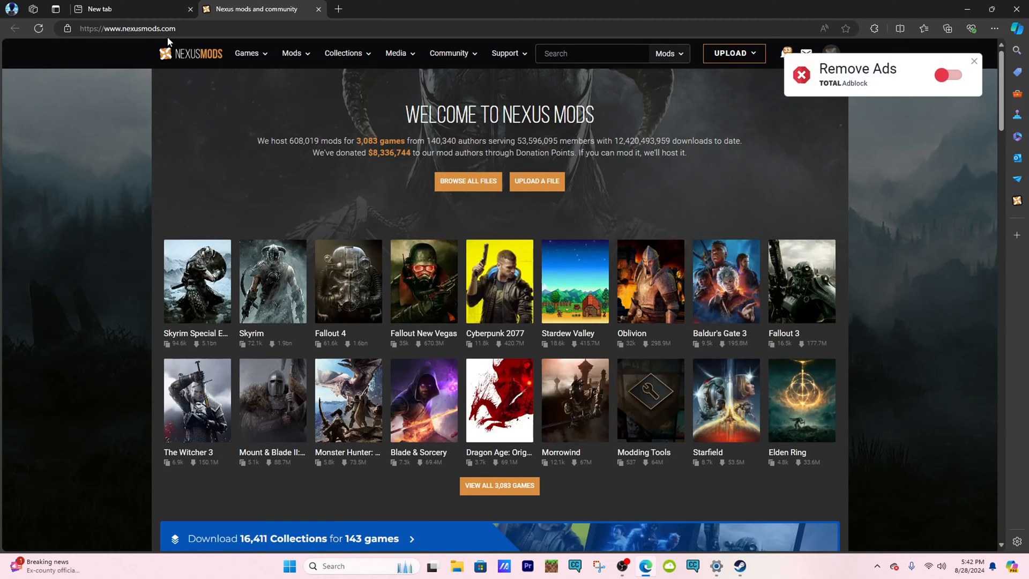
mouse_move(970, 62)
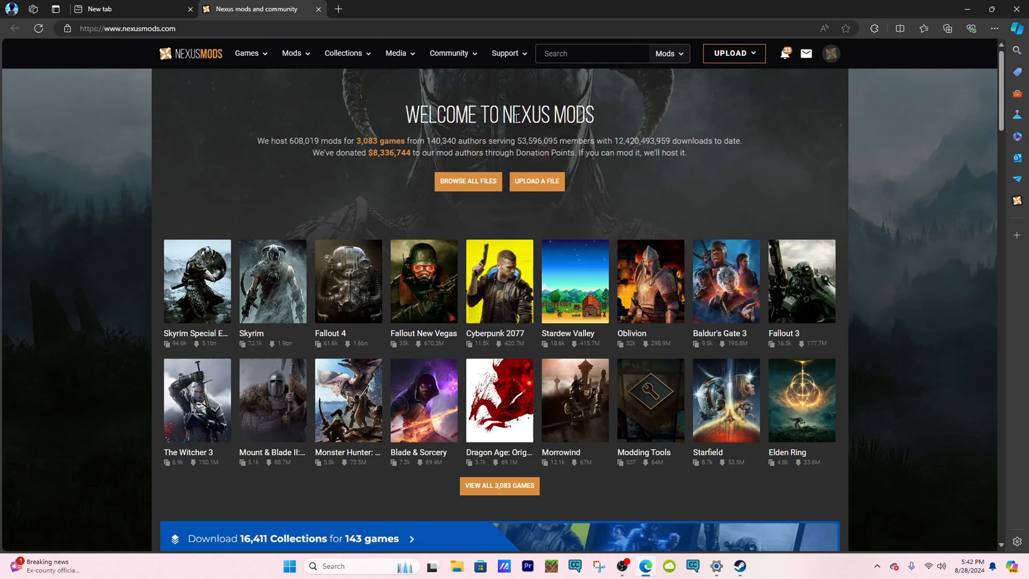
mouse_move(468, 182)
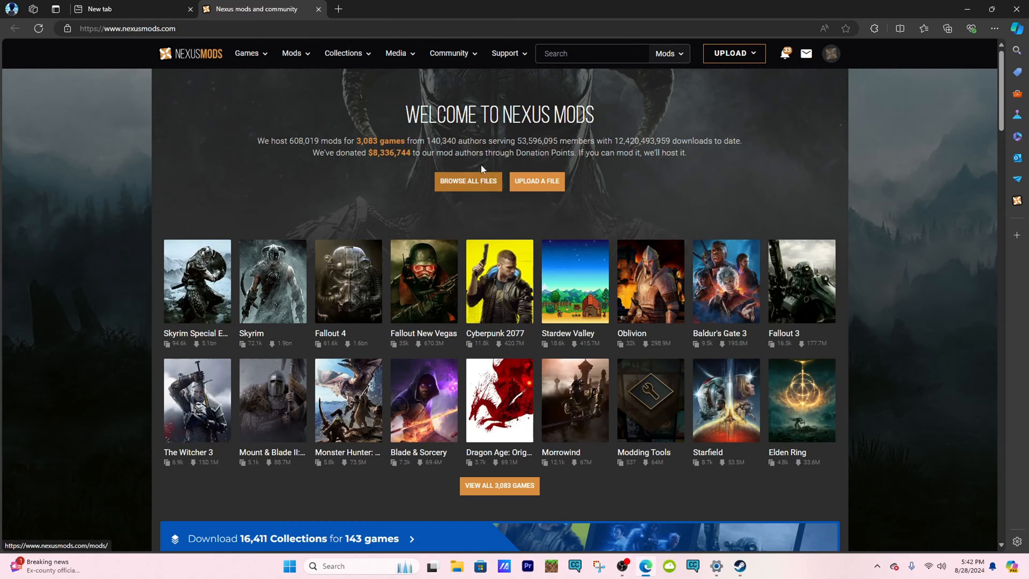
Open the View All Games catalogue on Nexus Mods and scroll to Marvel's Spider-Man
left_click(248, 53)
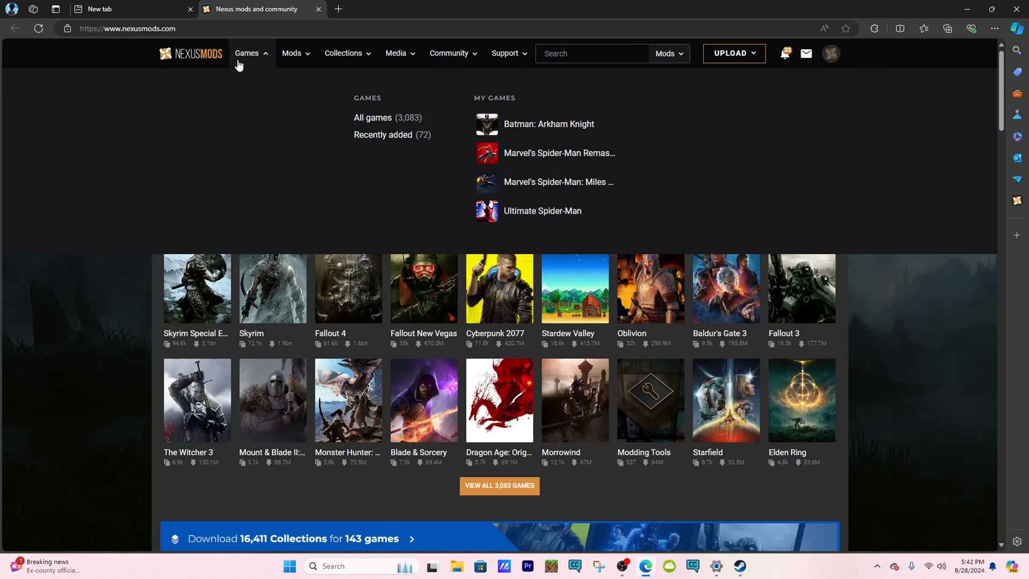
left_click(247, 53)
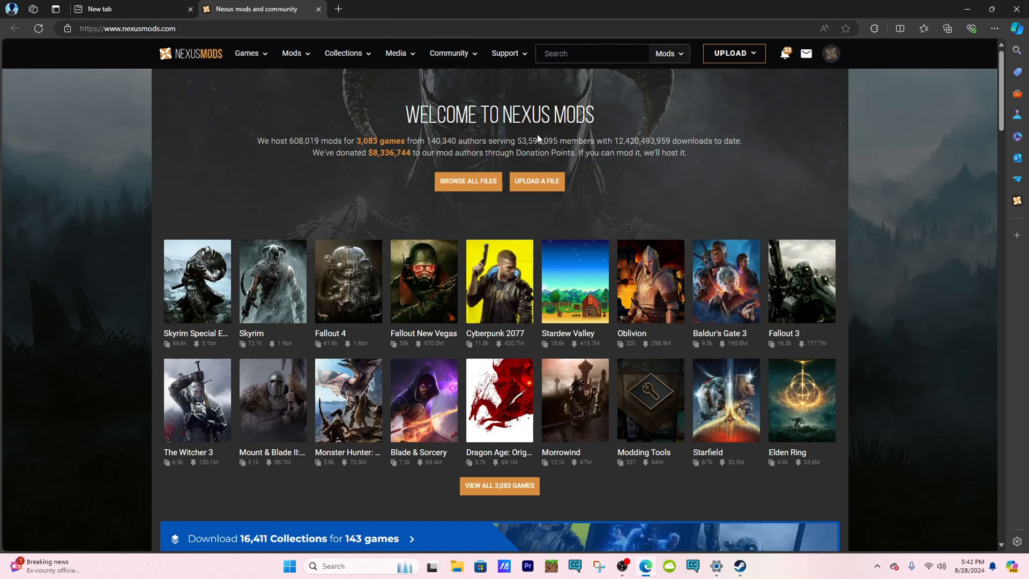
scroll("down", 3)
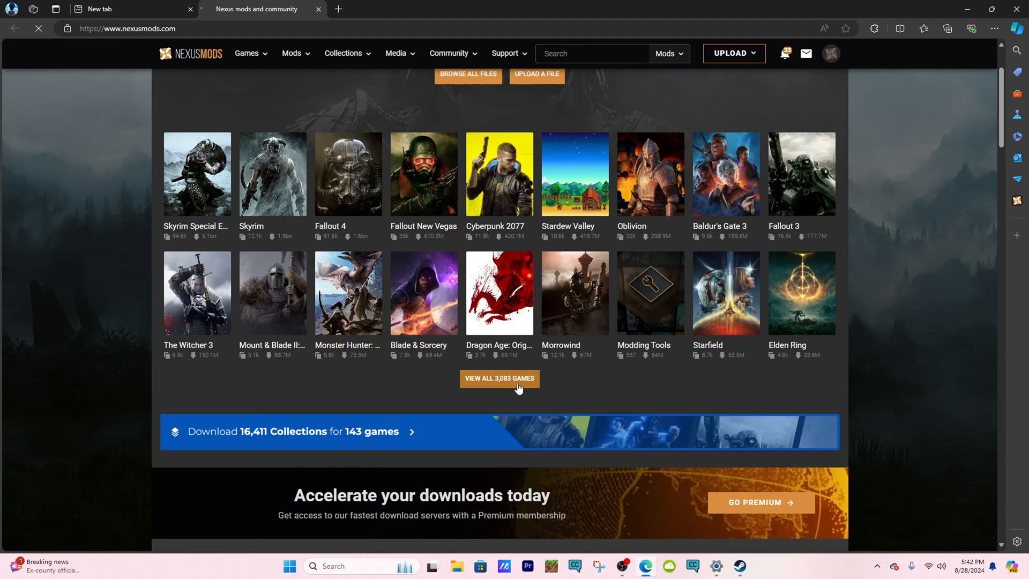
left_click(499, 378)
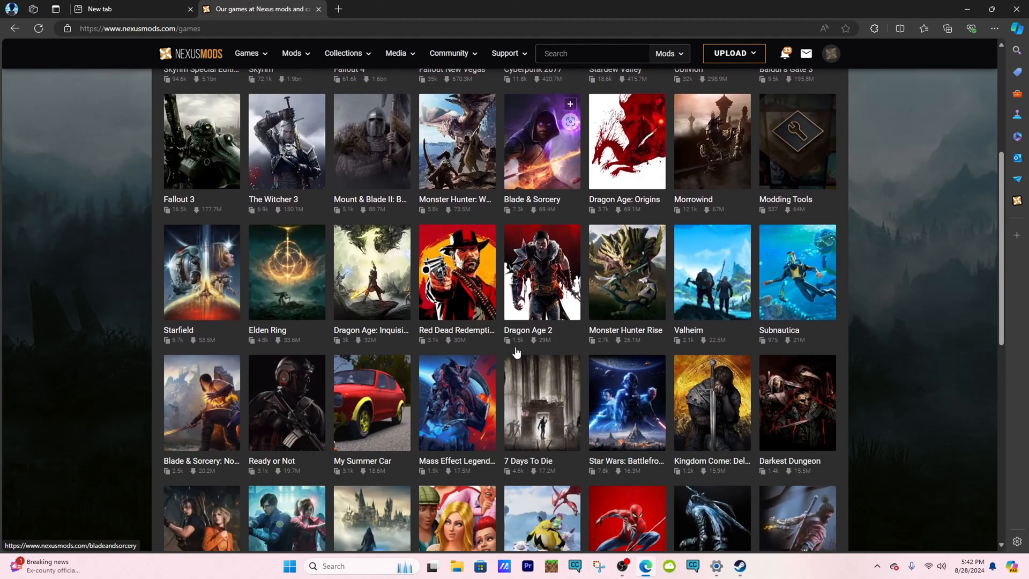
scroll("down", 3)
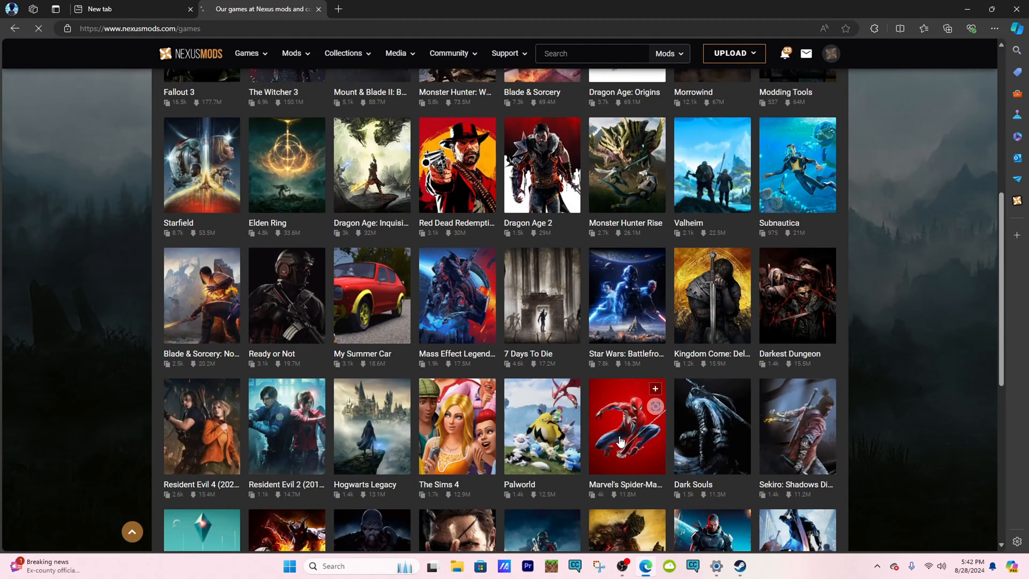
Go from Spider-Man Remastered mods to the Ultimate Spider-Man suit, then its required Overstrike tool
left_click(626, 426)
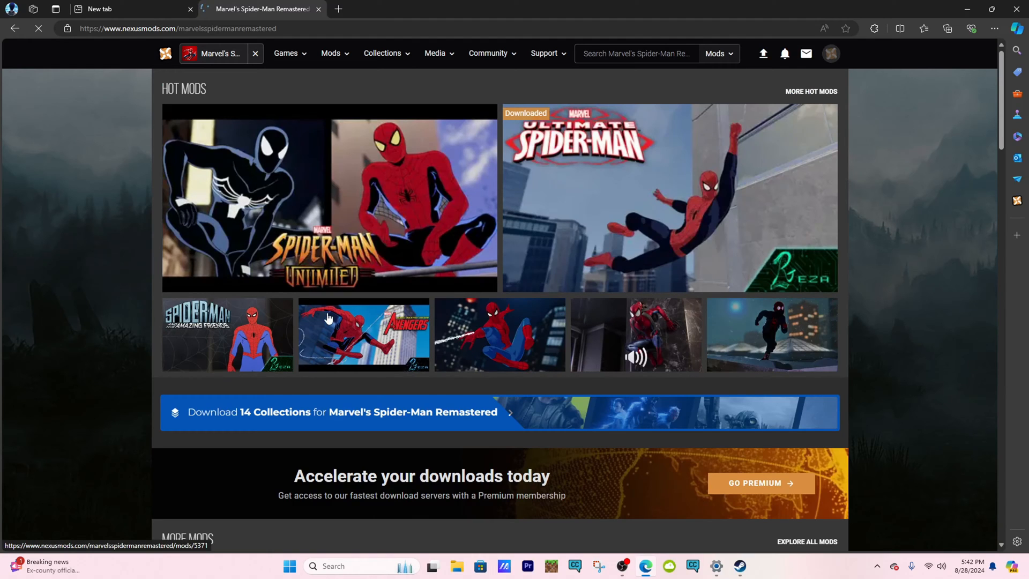
mouse_move(239, 299)
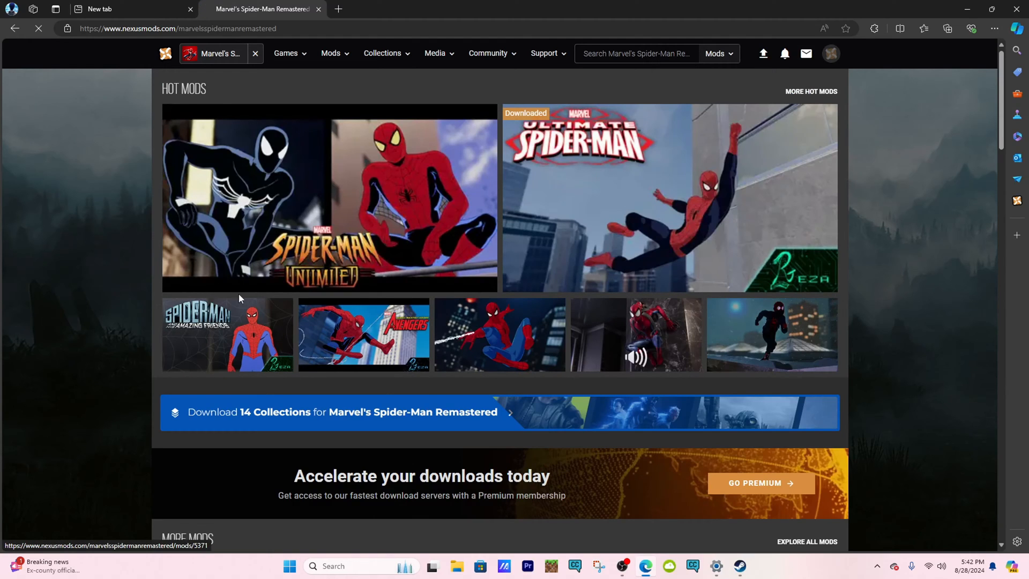
mouse_move(682, 182)
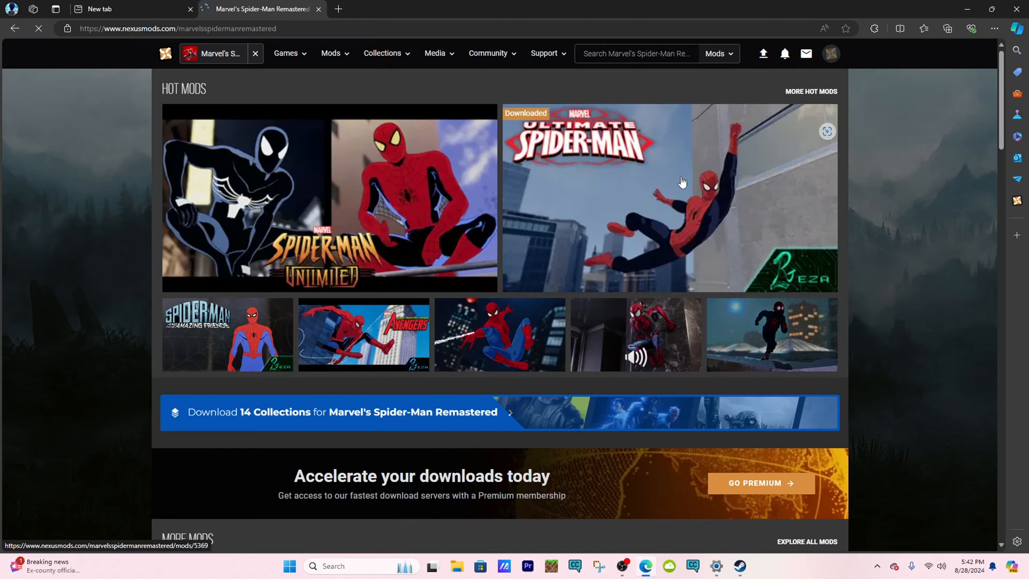
left_click(683, 182)
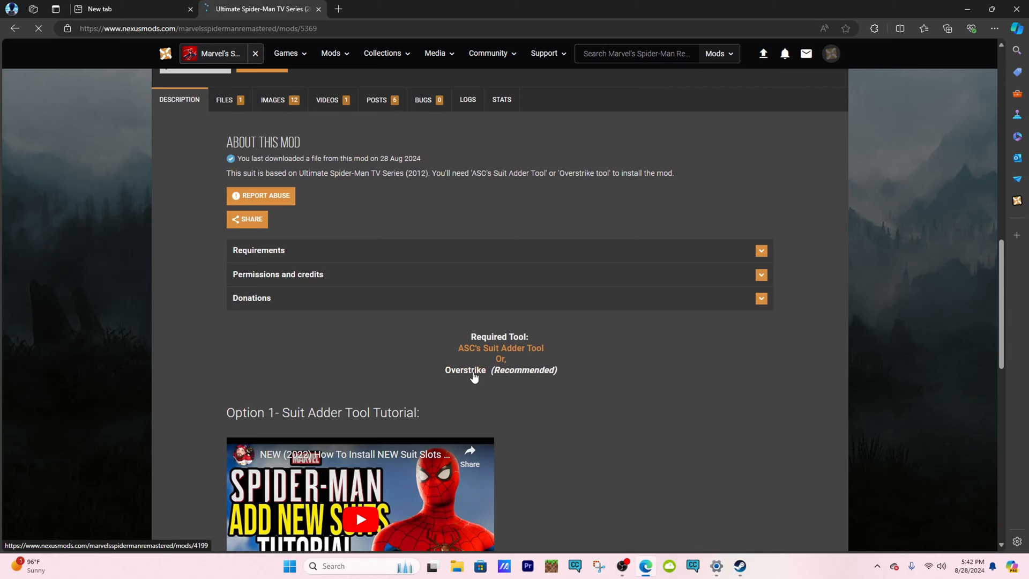
left_click(465, 369)
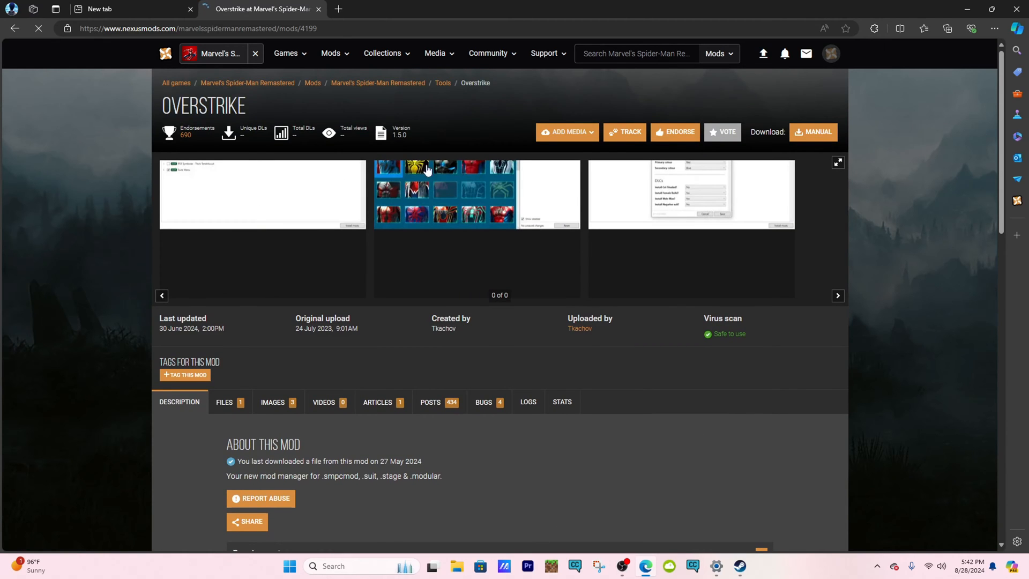
Scroll through Overstrike's description and installation instructions on Nexus Mods
scroll("down", 3)
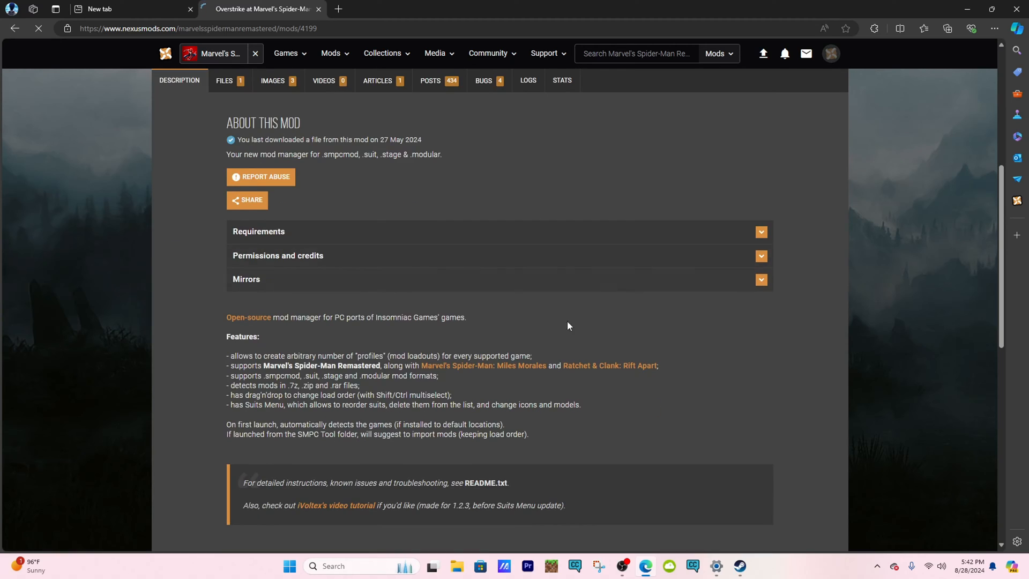
scroll("down", 3)
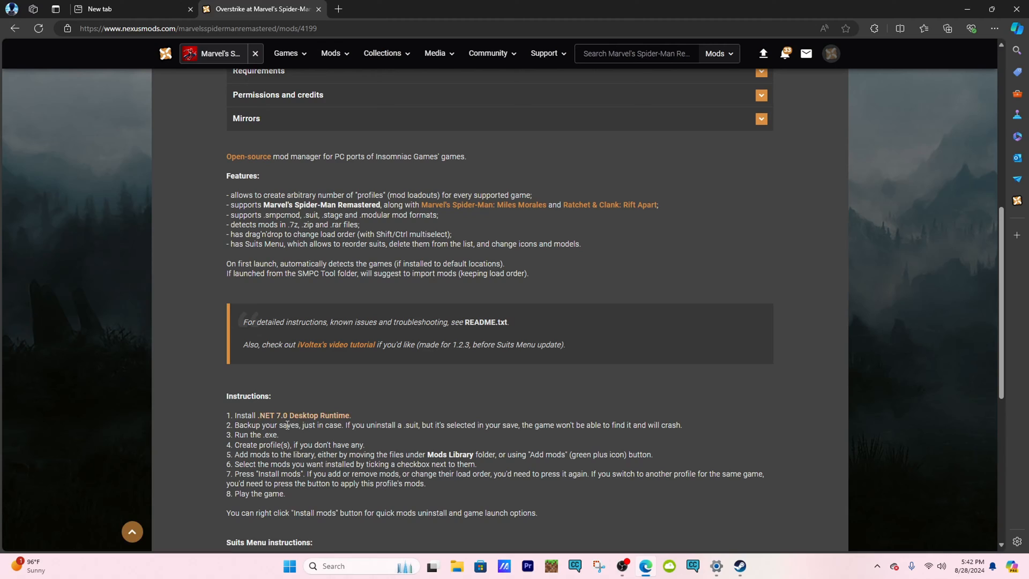
mouse_move(304, 415)
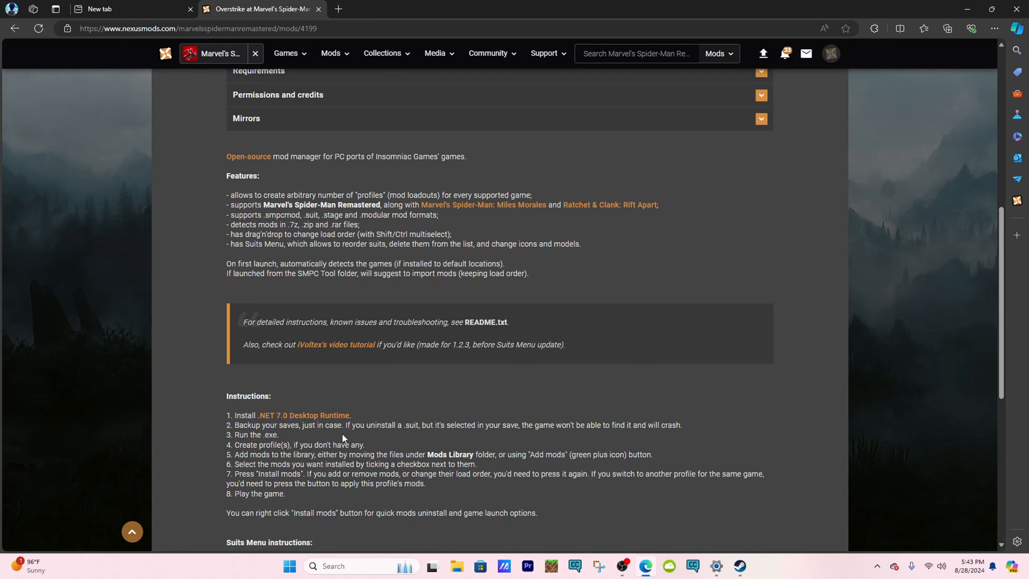
scroll("up", 3)
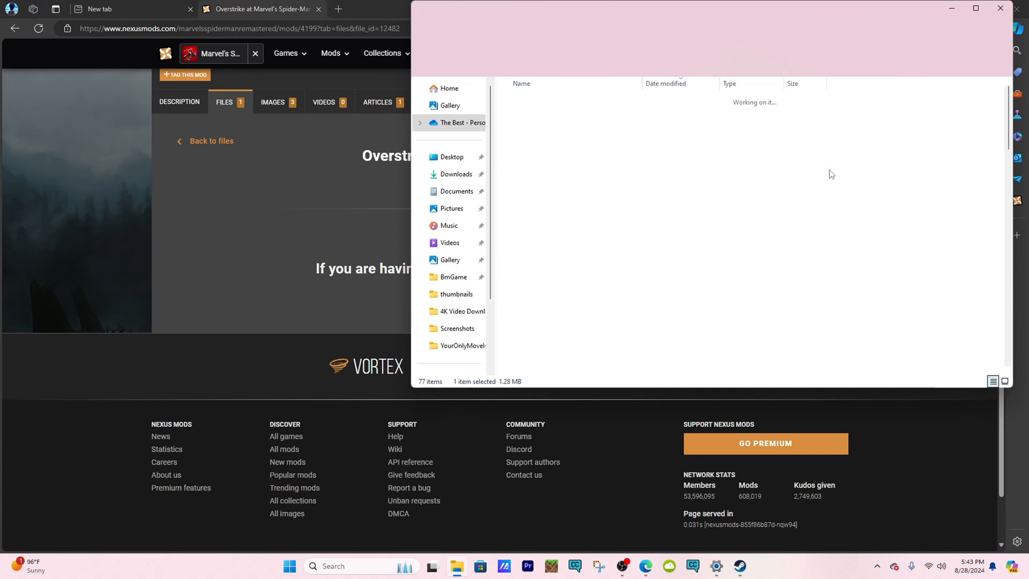
Extract the Overstrike zip to its suggested Downloads folder and select Overstrike.exe
right_click(564, 115)
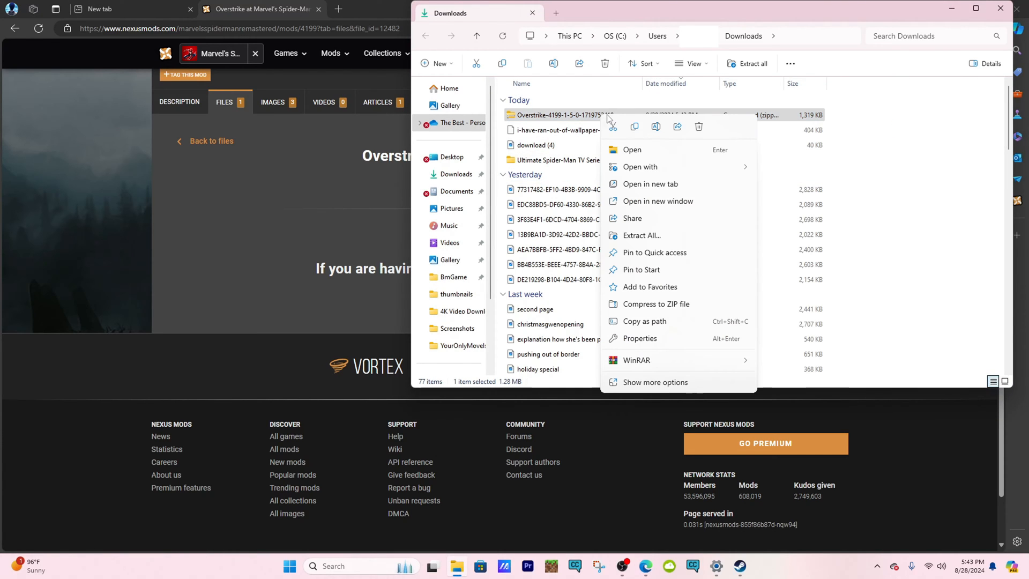
left_click(642, 236)
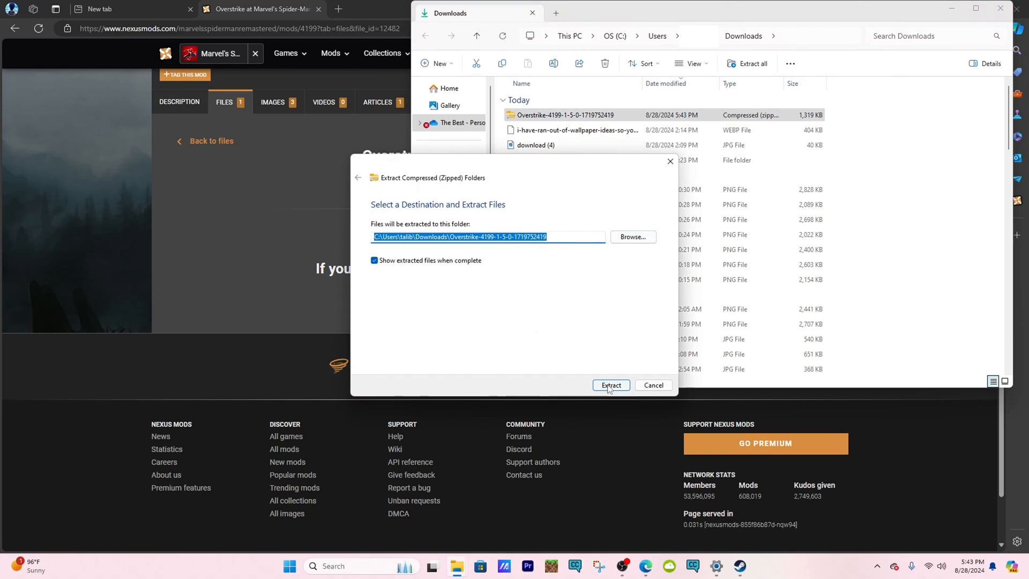
left_click(611, 385)
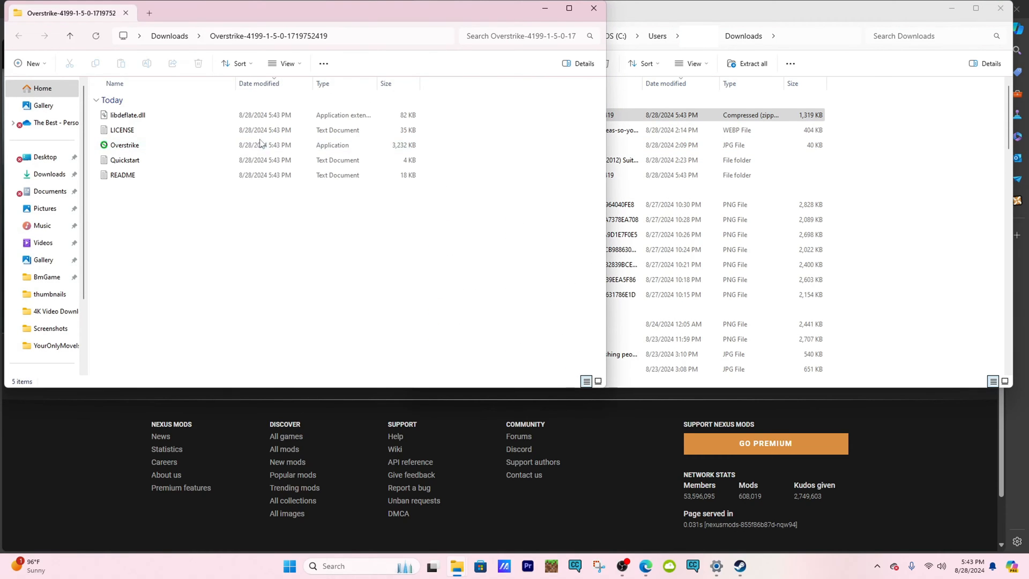
left_click(124, 145)
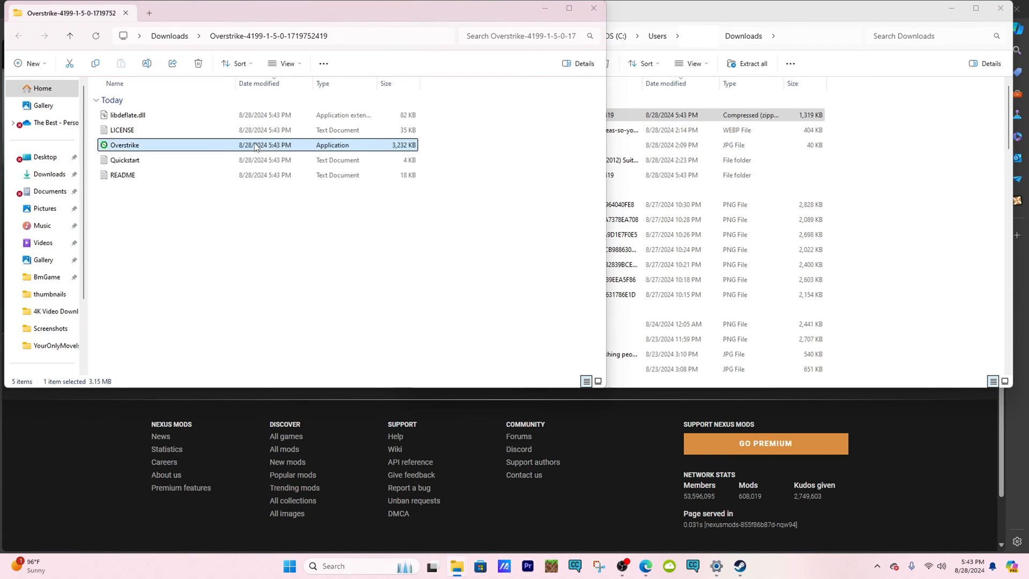
Run Overstrike.exe until the Welcome window shows the detected MSMR (Steam) game
double_click(125, 144)
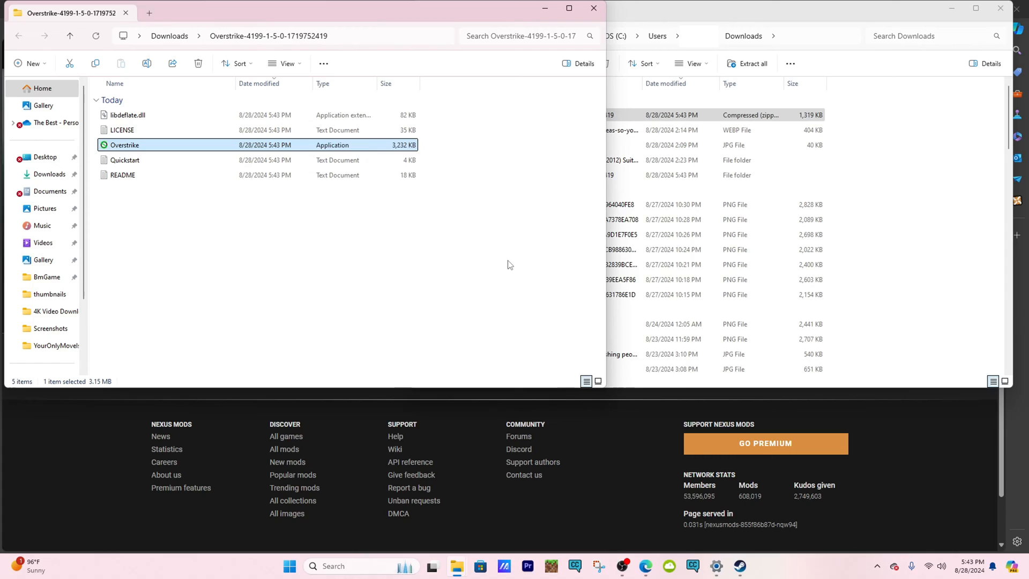
double_click(124, 144)
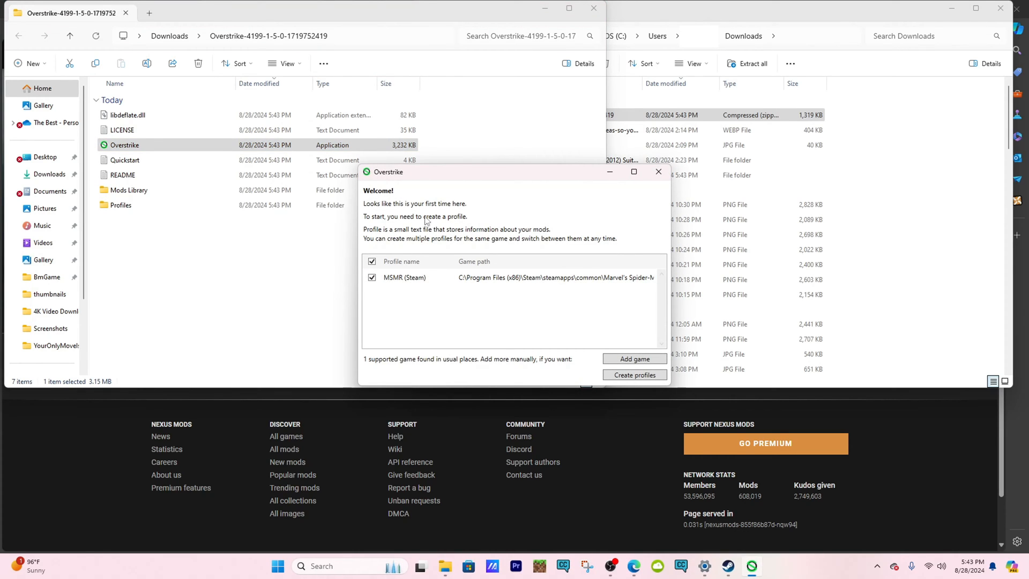
mouse_move(412, 226)
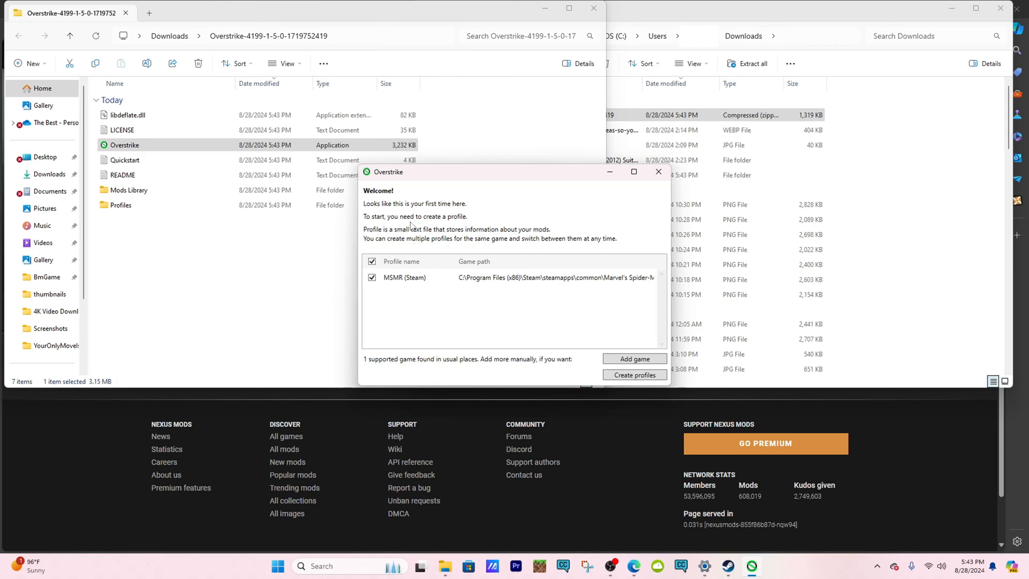
mouse_move(398, 244)
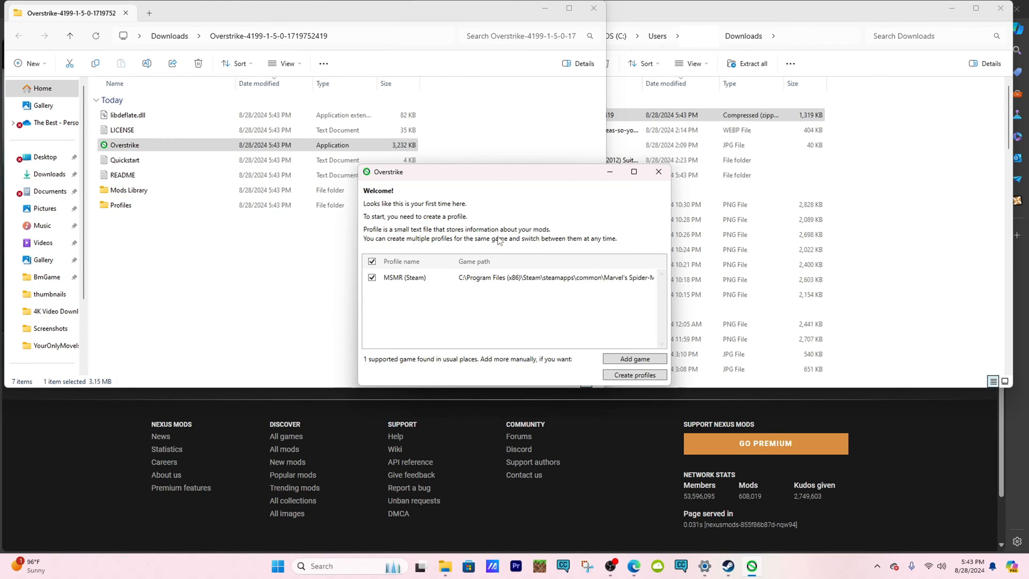
mouse_move(467, 246)
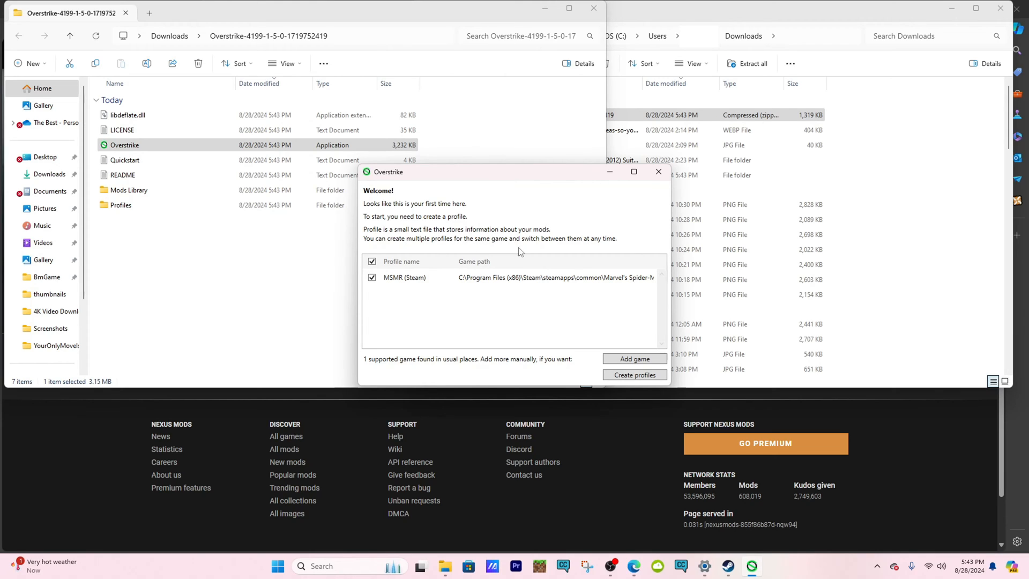
left_click(405, 277)
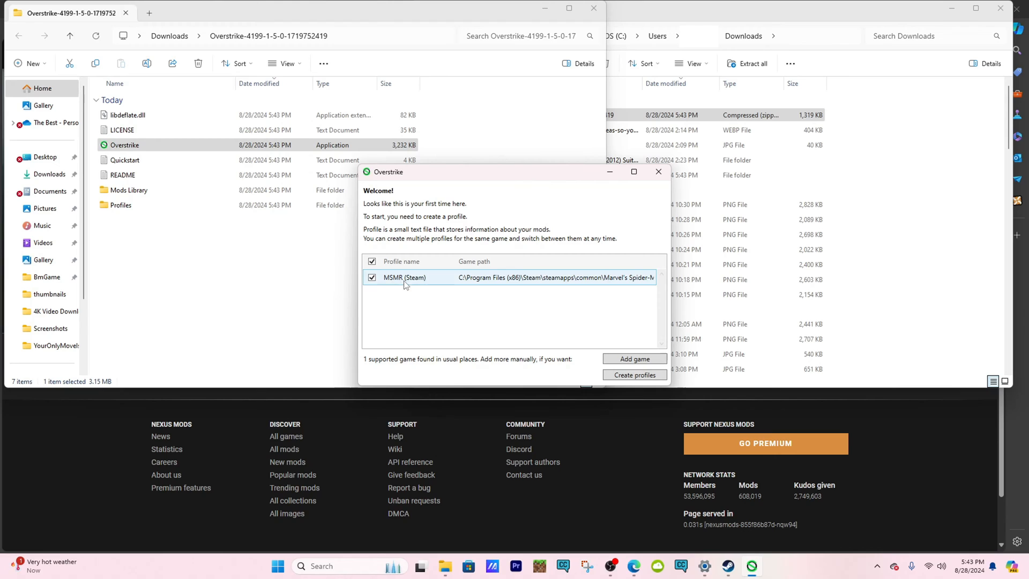
mouse_move(413, 285)
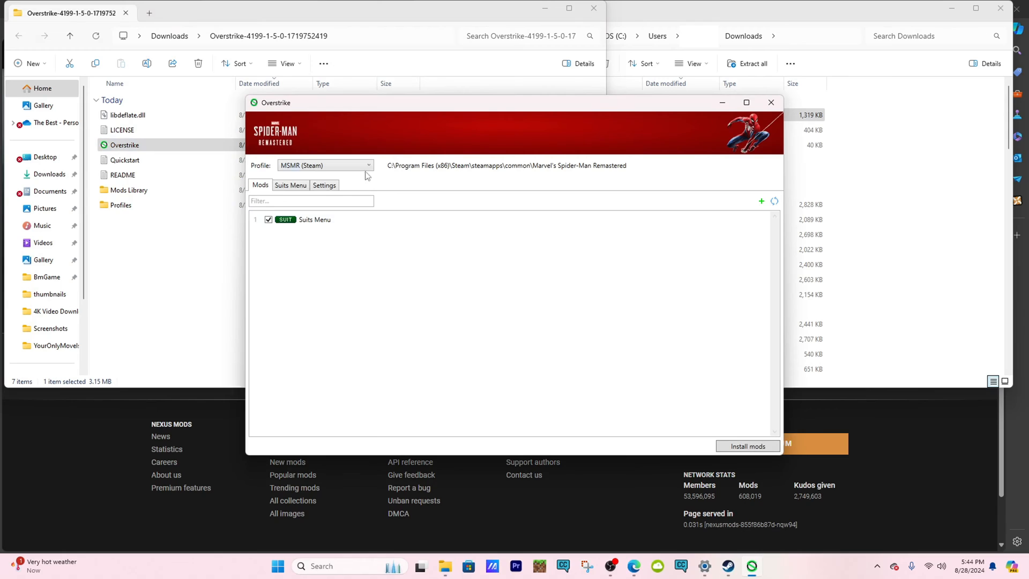
mouse_move(313, 198)
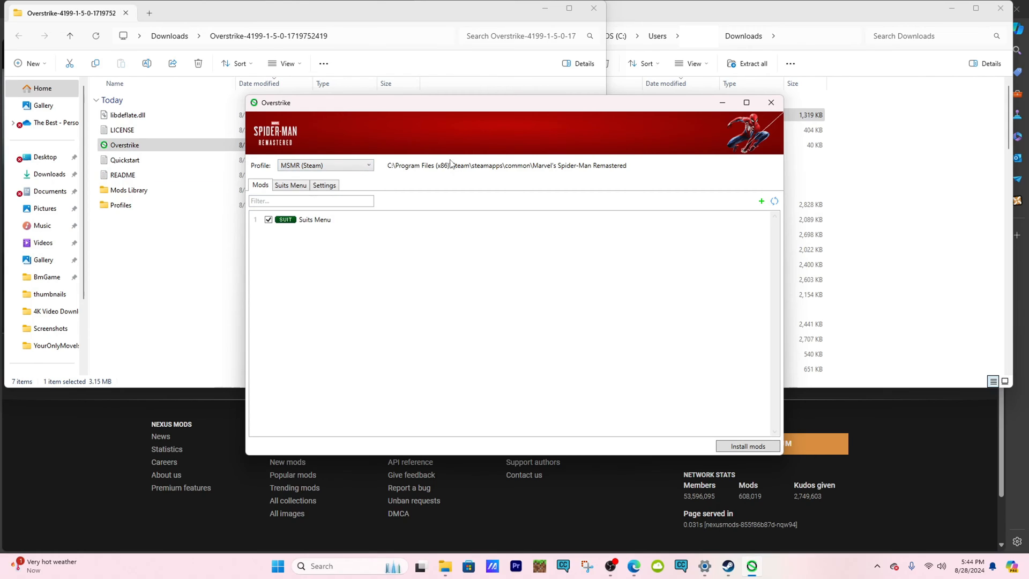
mouse_move(430, 165)
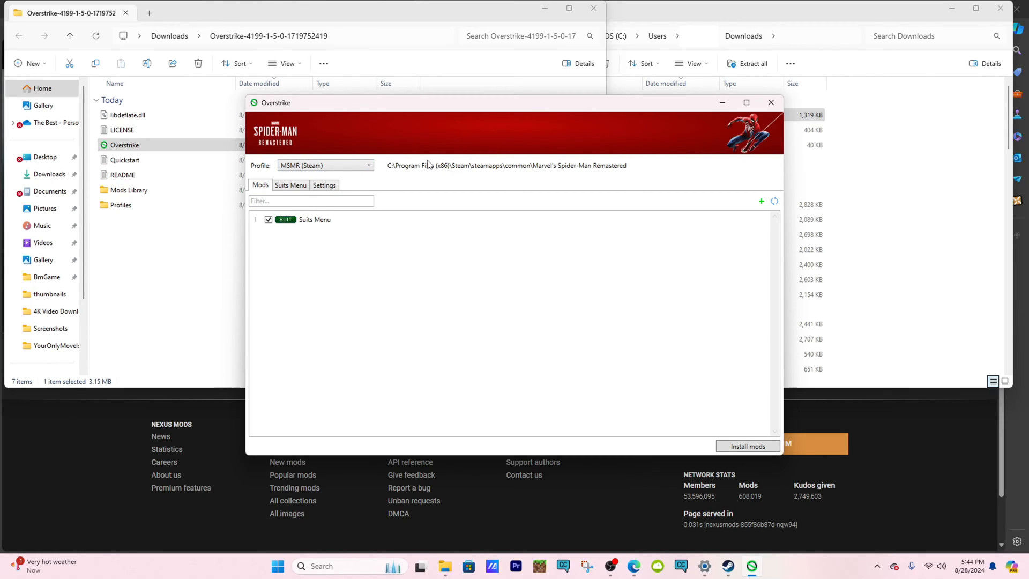
mouse_move(436, 159)
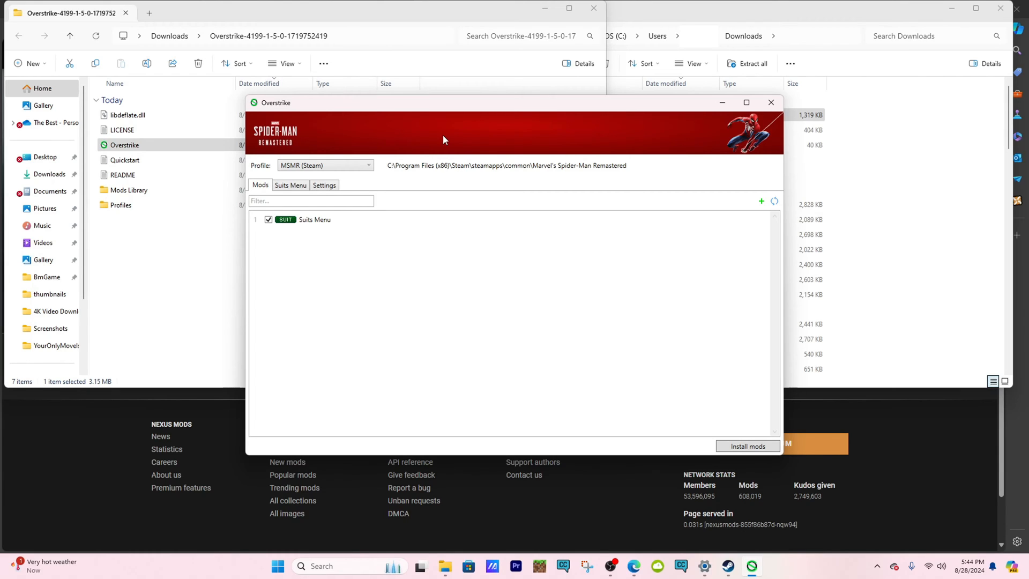
mouse_move(470, 254)
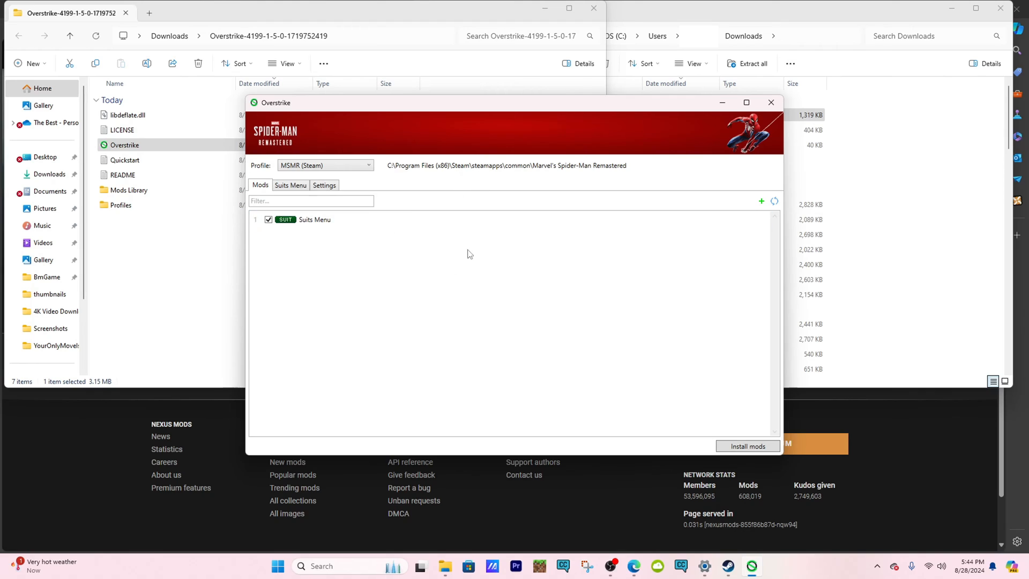
mouse_move(395, 243)
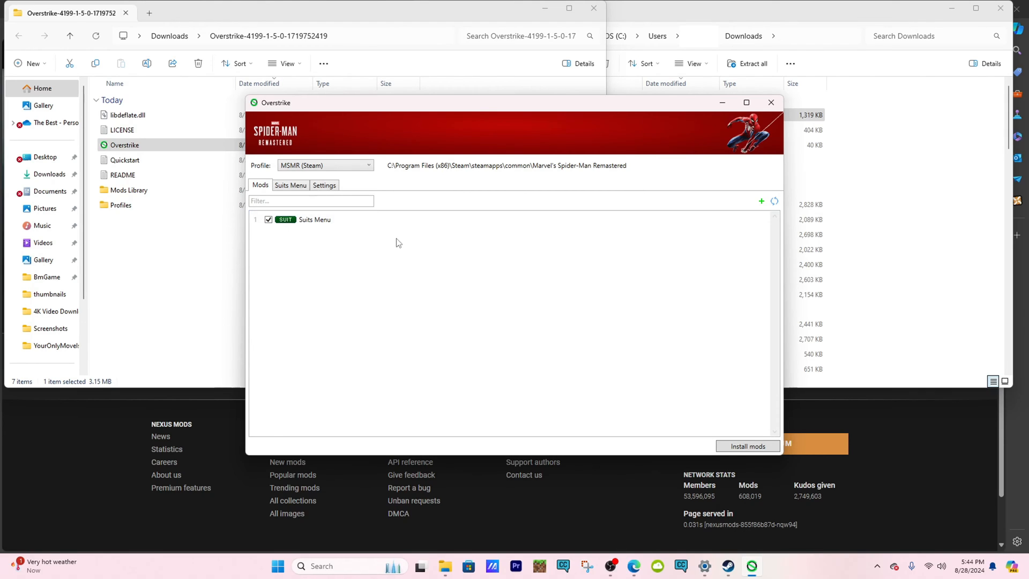
Load the Suits Menu tab and inspect the Electrically Insulated Suit's Model dropdown
left_click(290, 185)
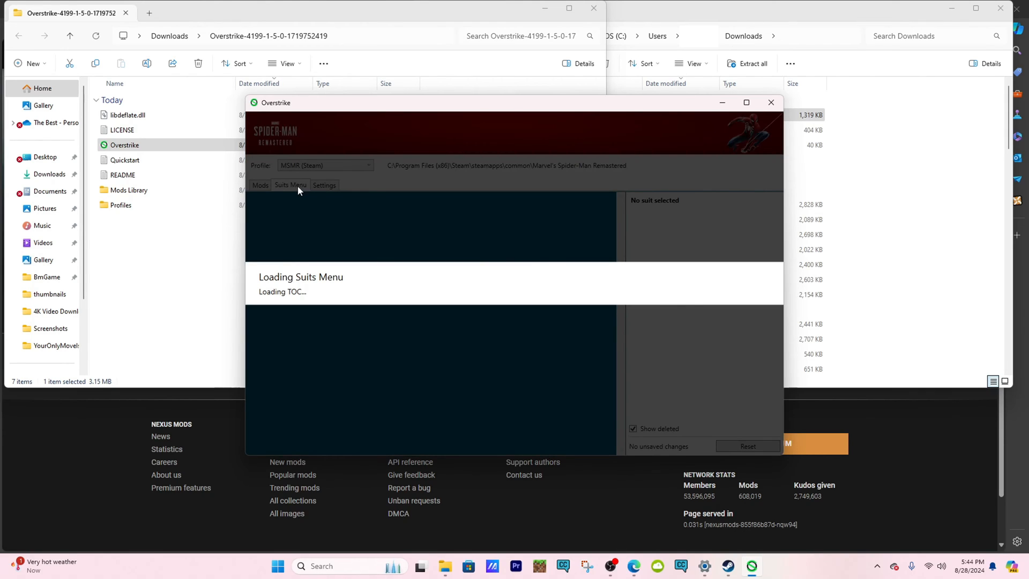
mouse_move(348, 291)
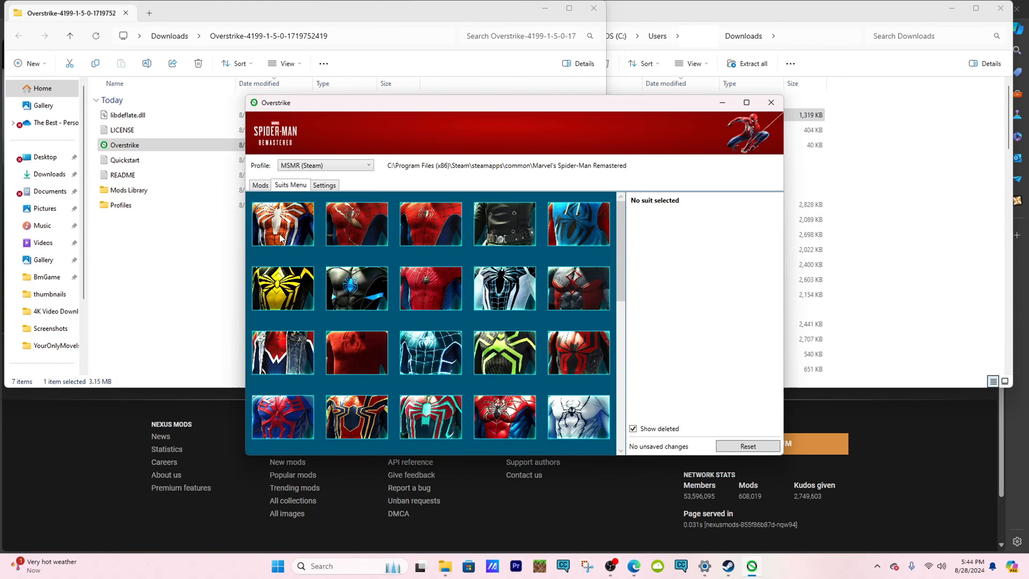
left_click(283, 224)
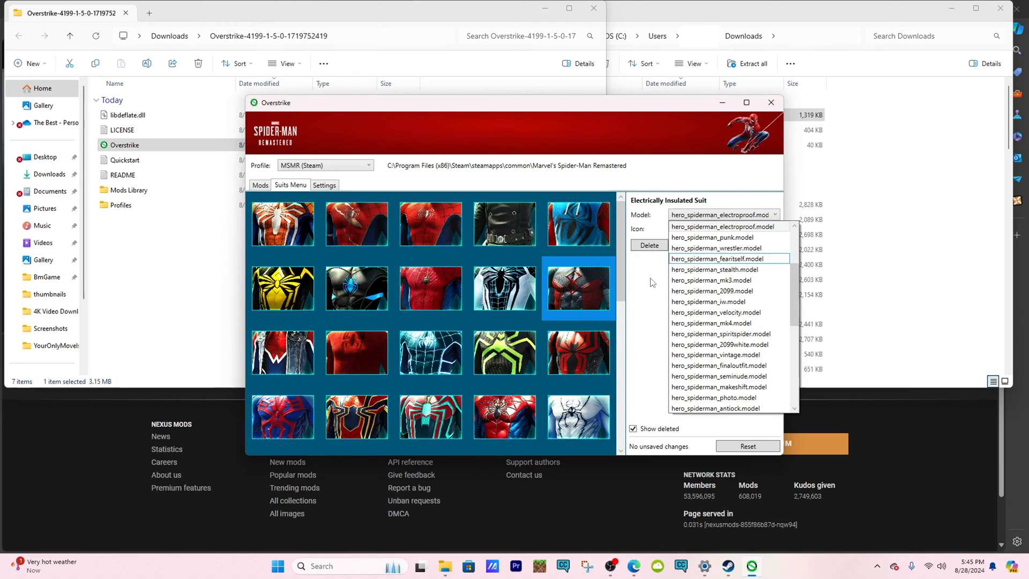
left_click(722, 225)
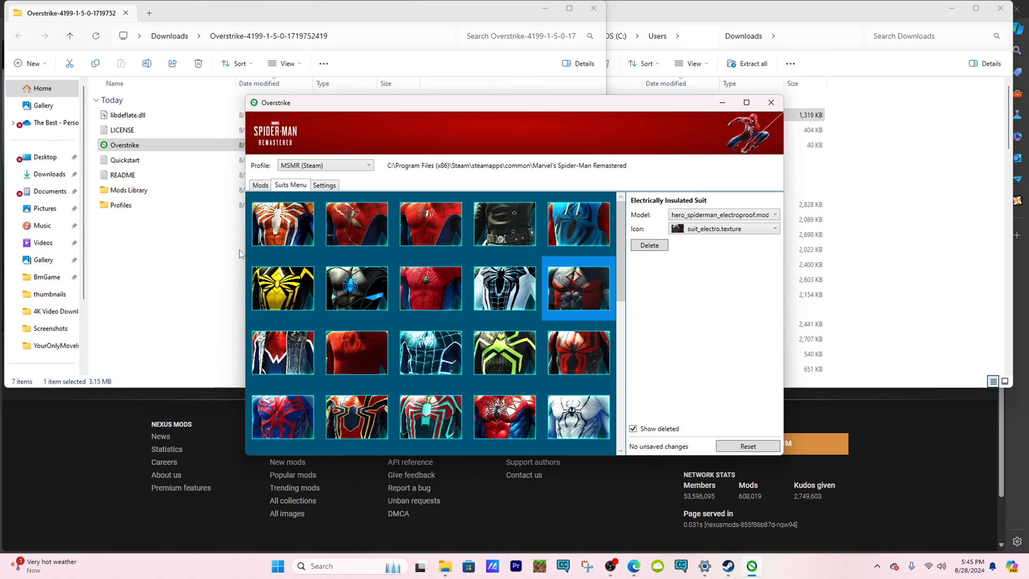
left_click(260, 185)
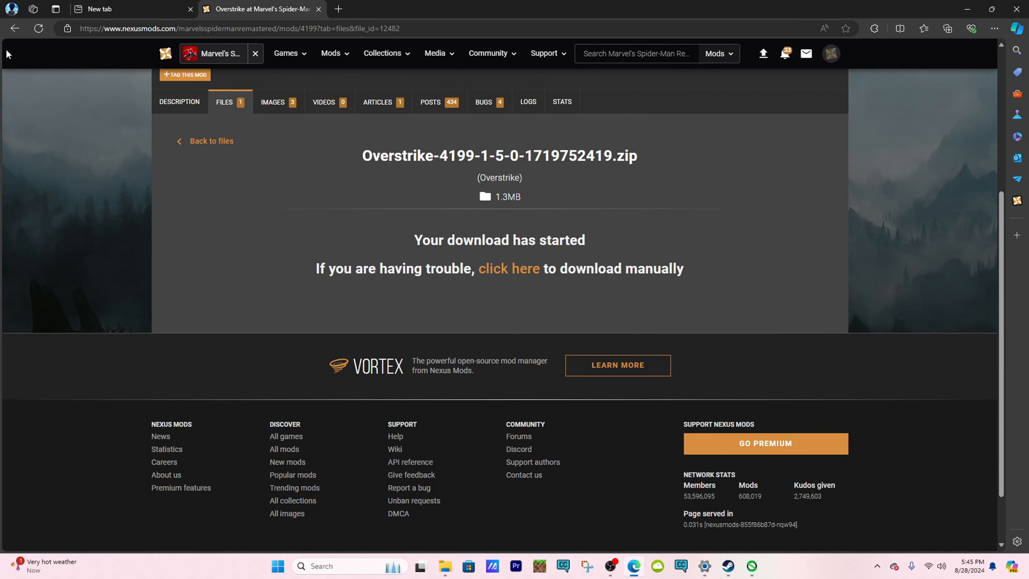
From this week's new mods, manually download the Ultimate Spider-Man TV Series (2012) Suit zip
left_click(286, 53)
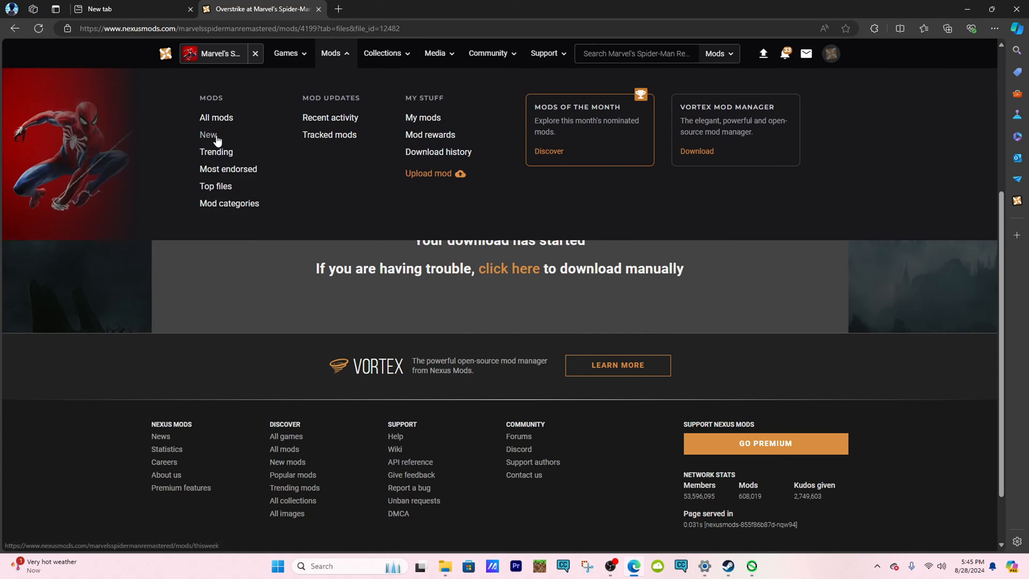
left_click(208, 135)
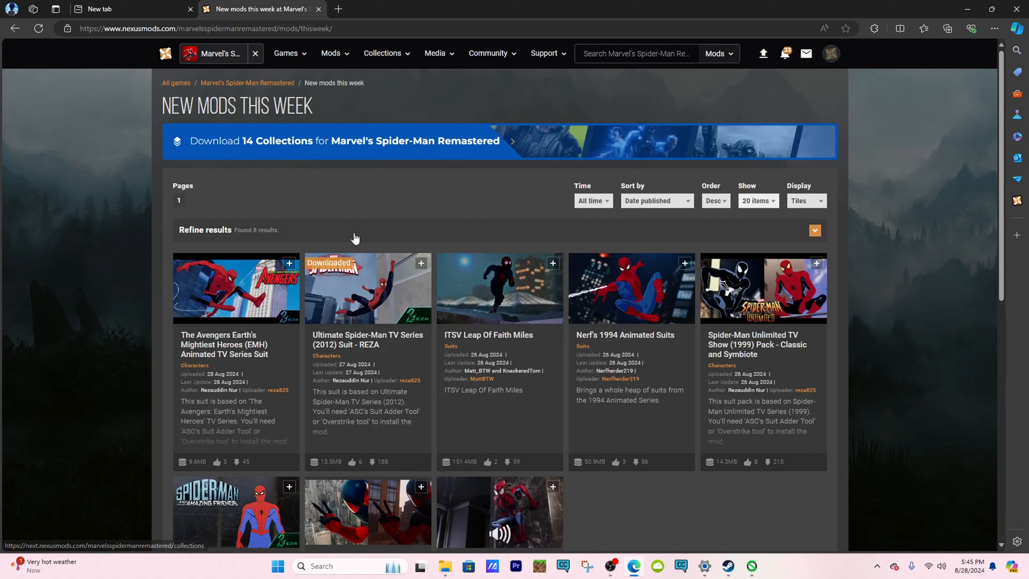
left_click(366, 344)
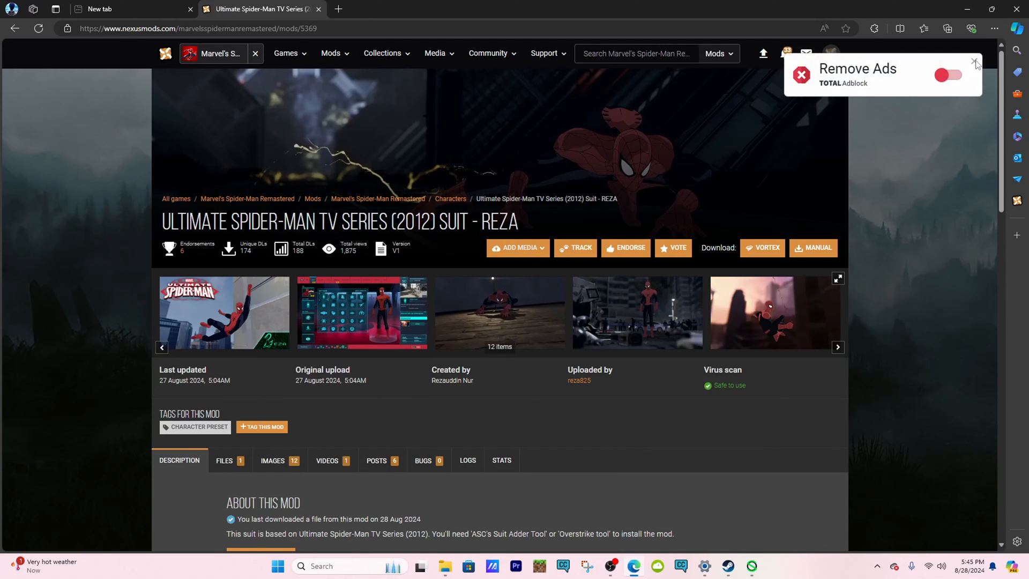
scroll("down", 3)
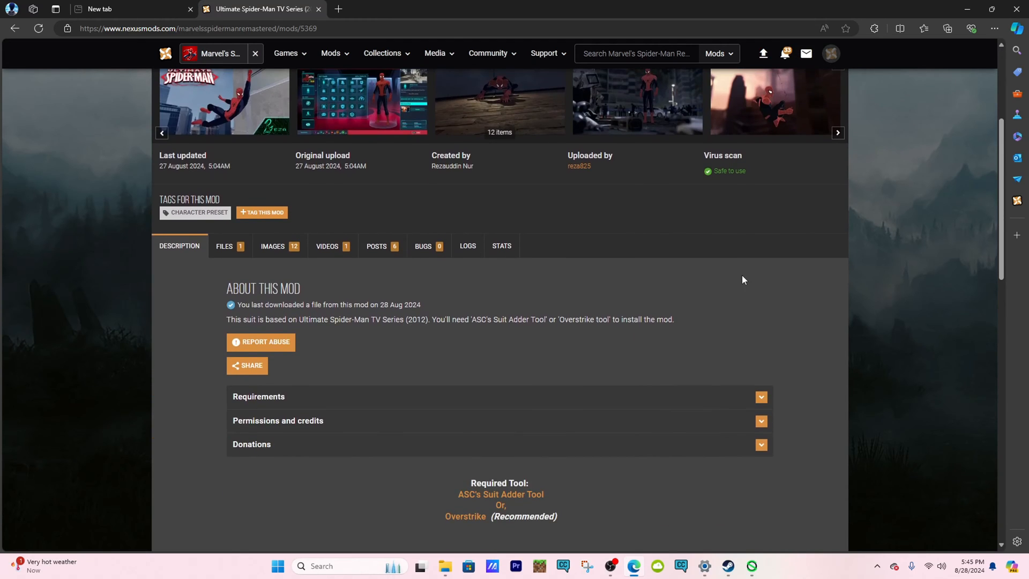
left_click(226, 245)
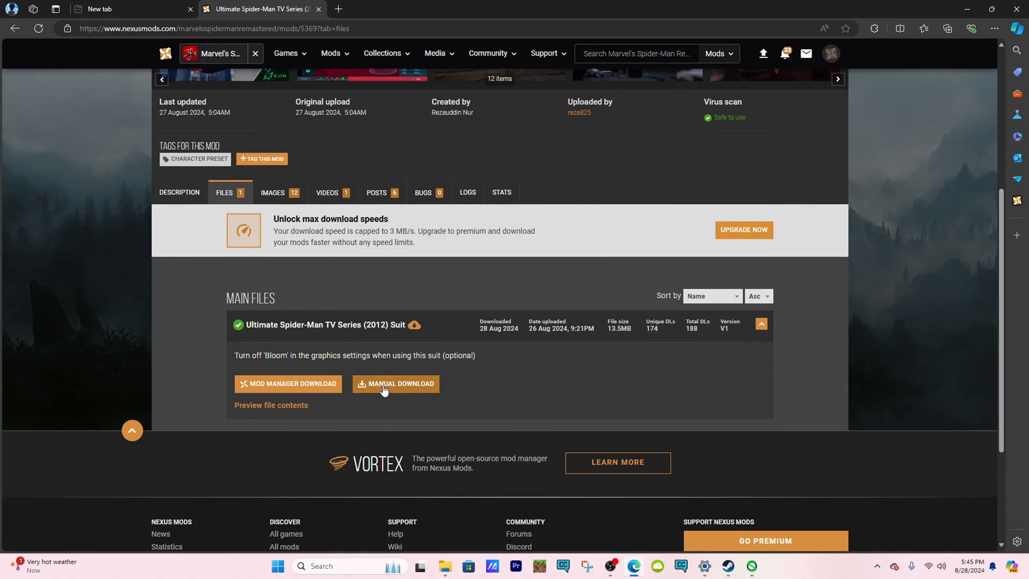
left_click(396, 384)
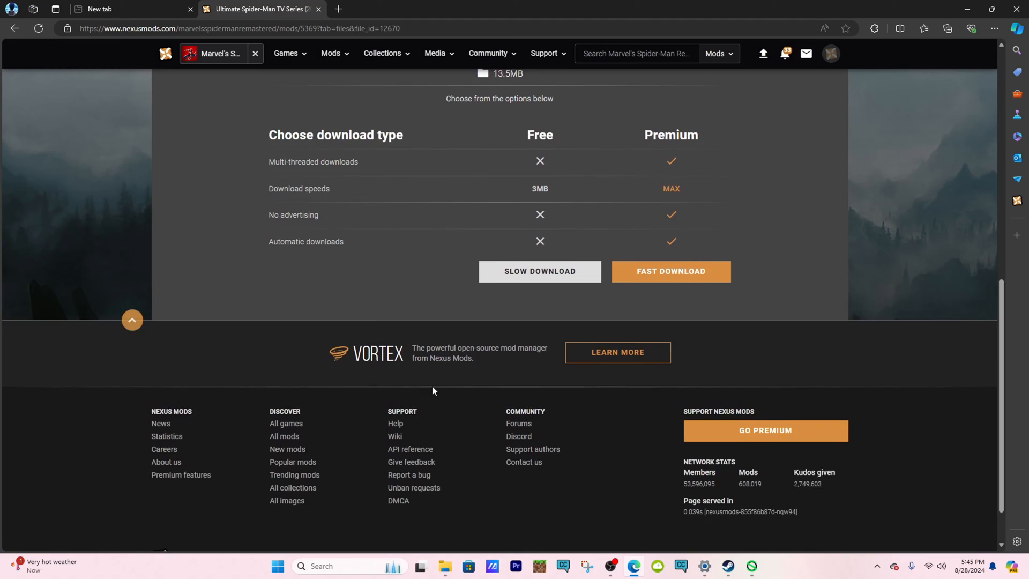
scroll("down", 3)
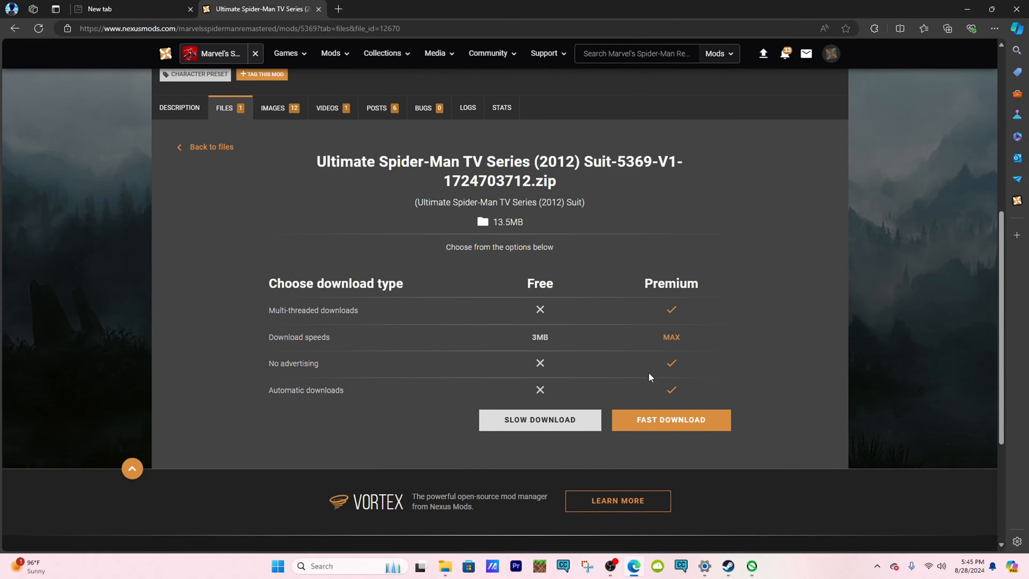
mouse_move(835, 447)
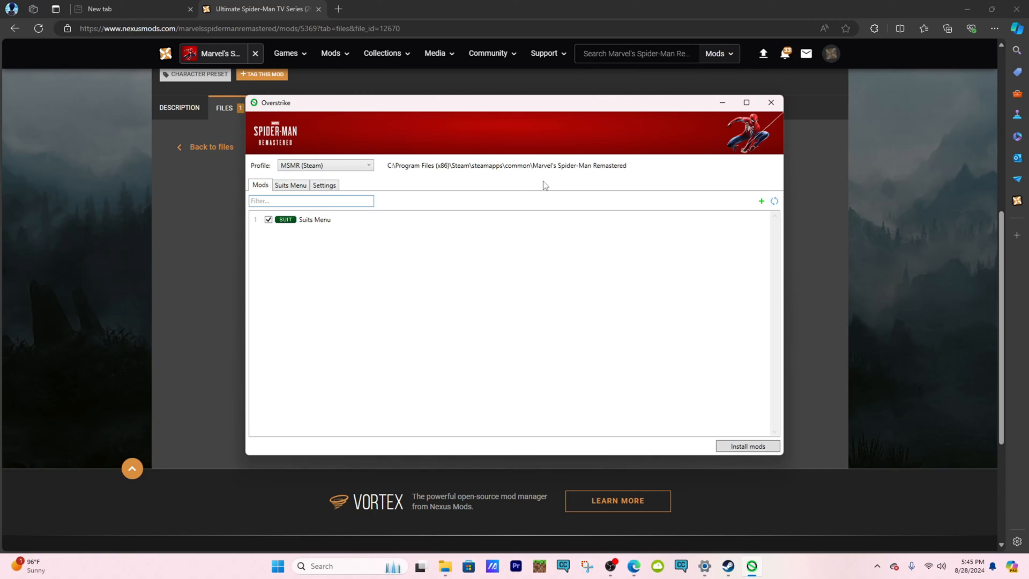
Add the Ultimate Spider-Man TV Series (2012) .suit file from Downloads and install both mods
left_click(760, 201)
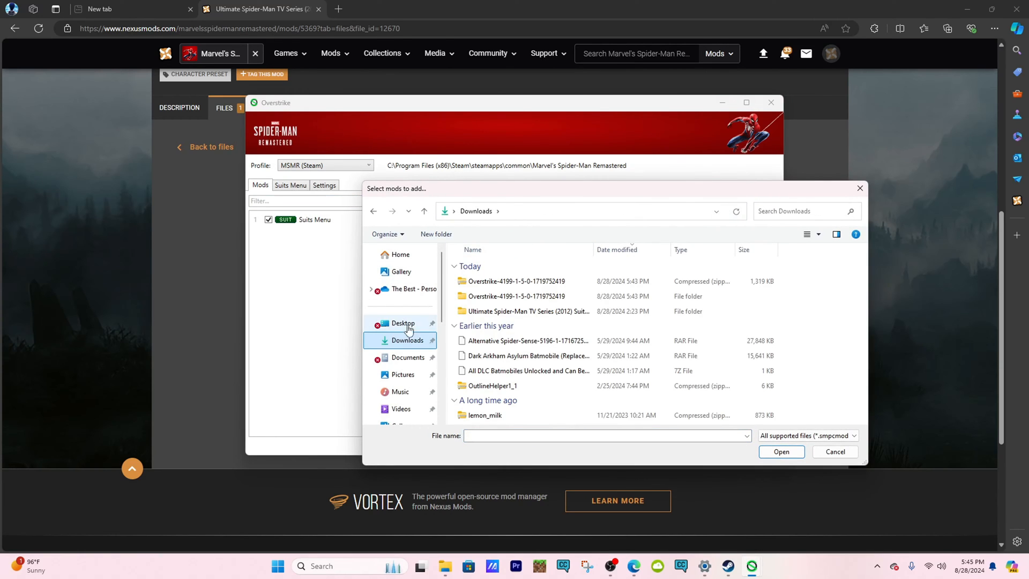
left_click(525, 311)
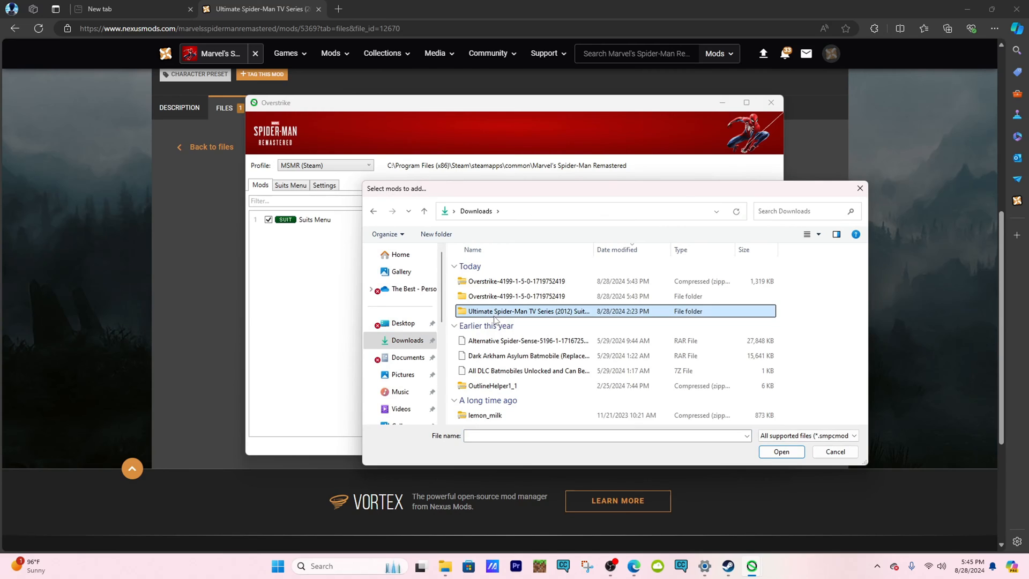
double_click(527, 311)
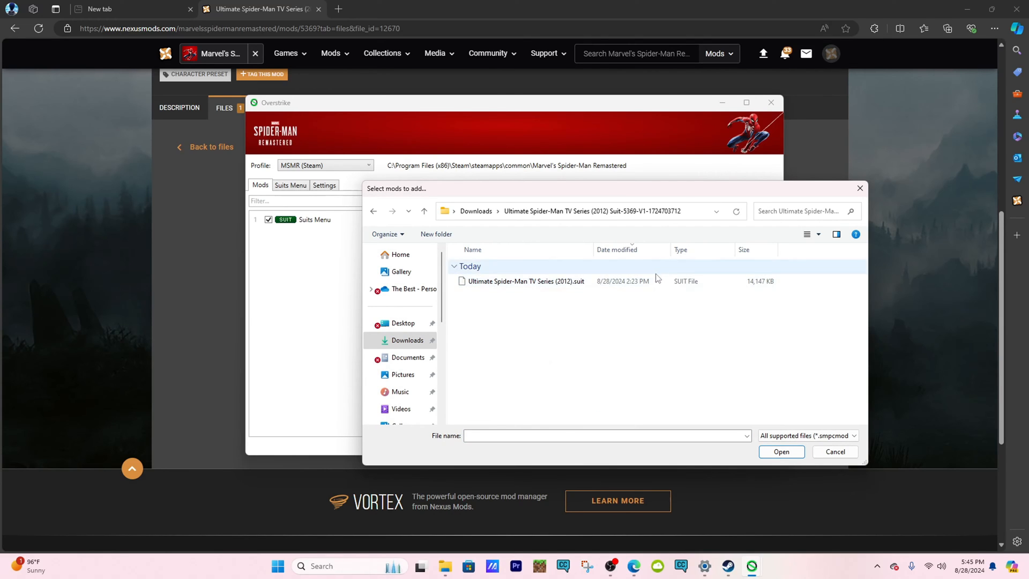
left_click(836, 452)
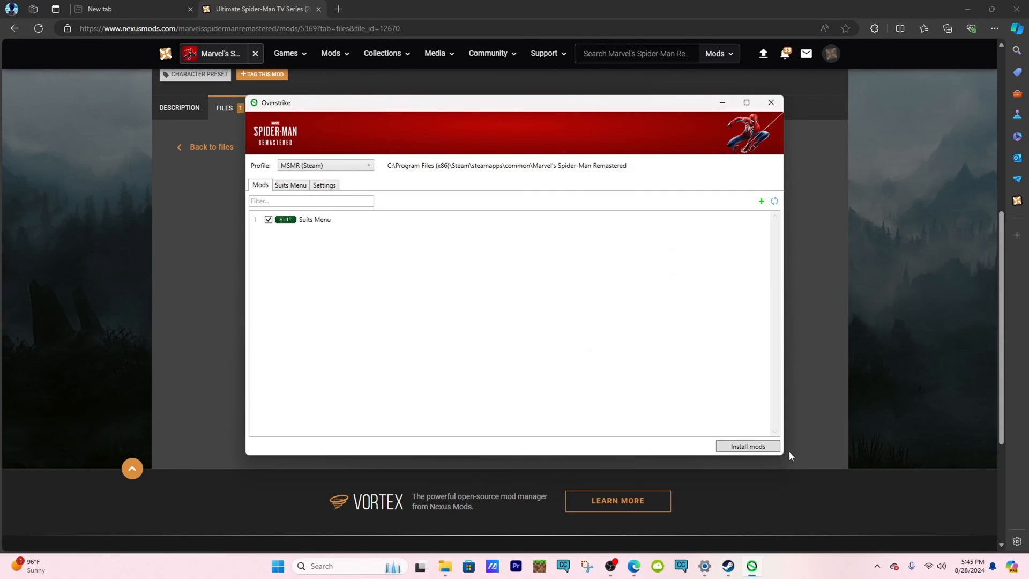
left_click(747, 446)
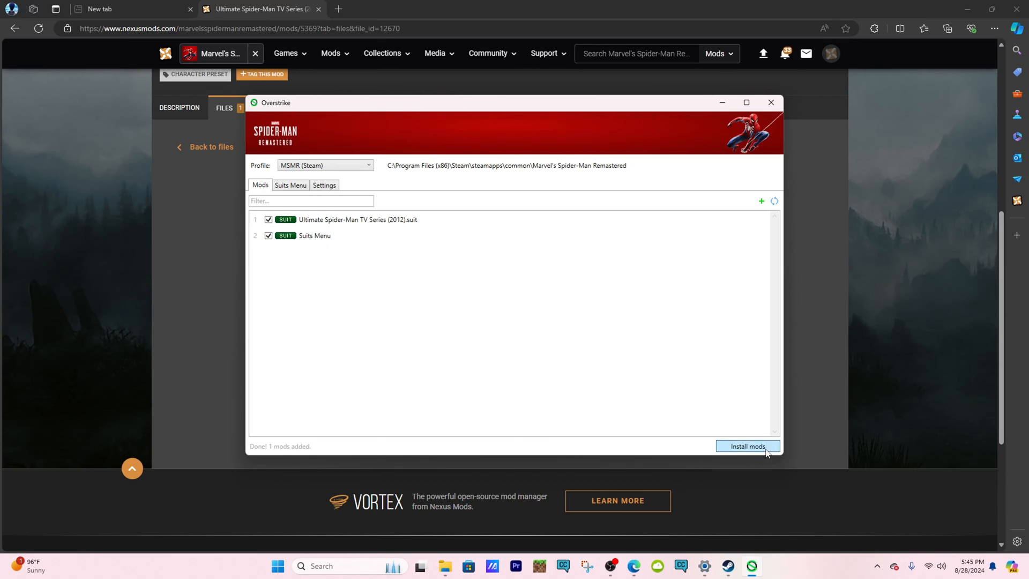
left_click(748, 446)
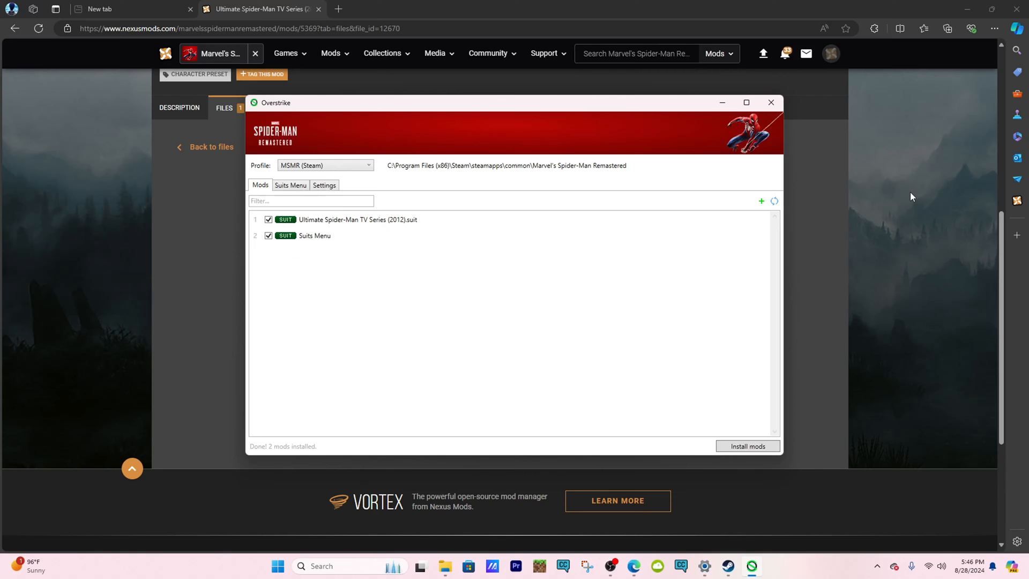
mouse_move(772, 103)
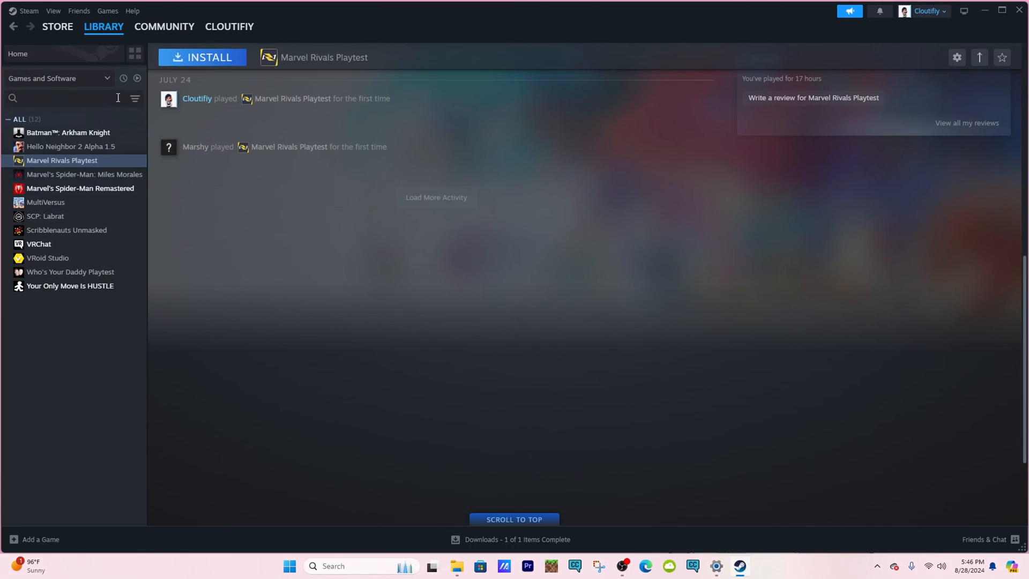
Select Marvel's Spider-Man Remastered in the Steam library, hit PLAY, and start it from the launcher
left_click(80, 188)
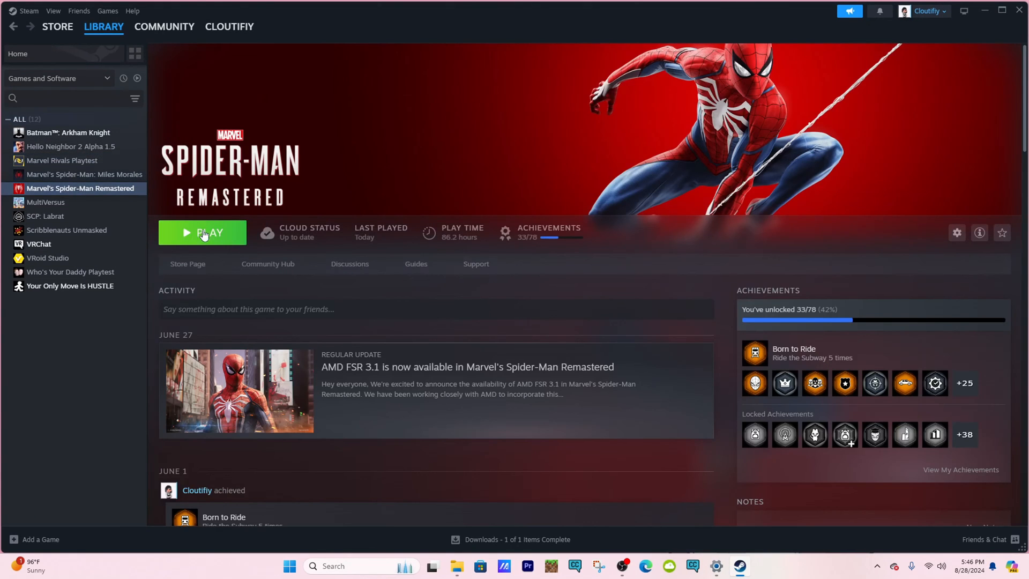
left_click(207, 232)
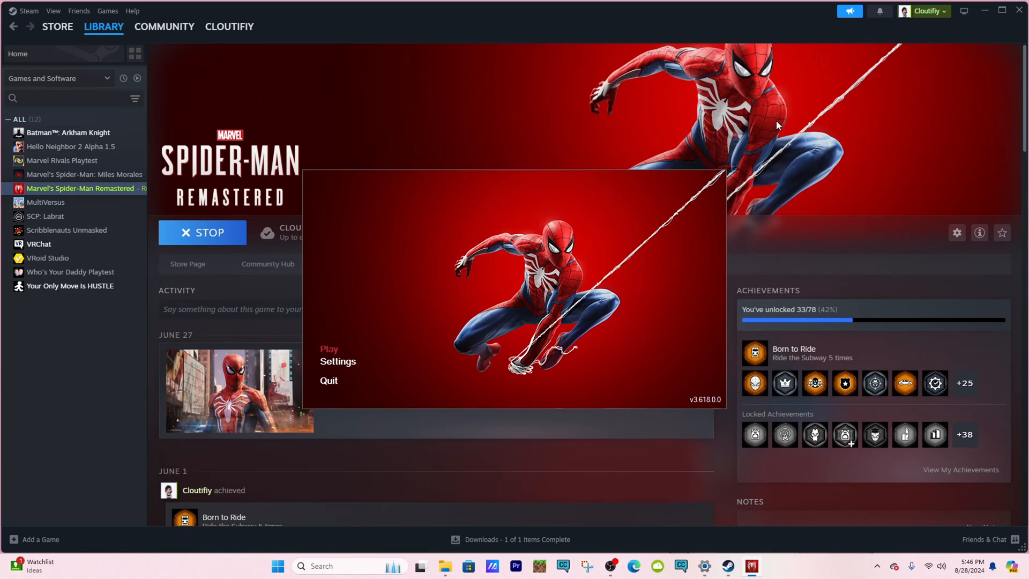
left_click(328, 349)
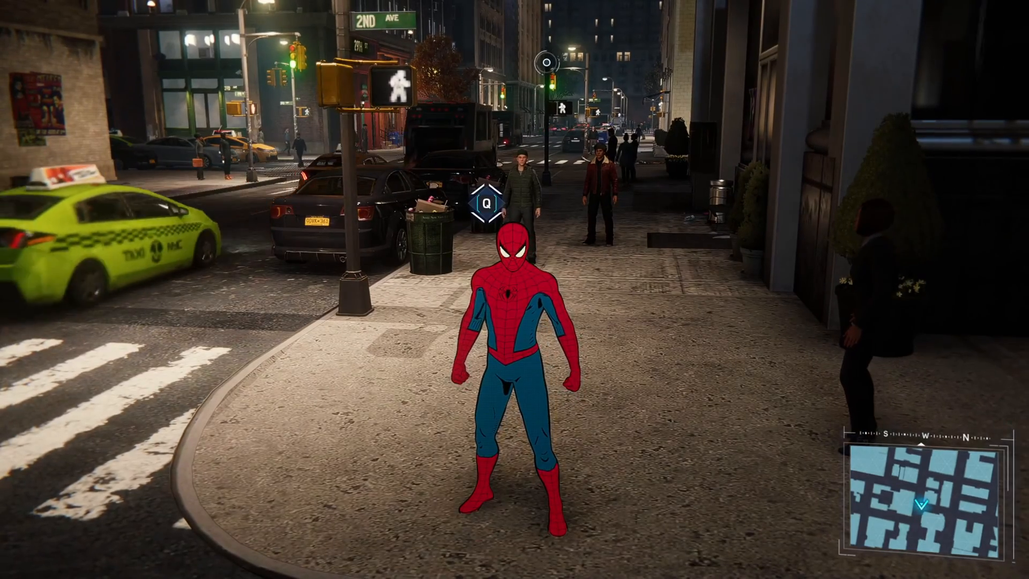
Open the in-game menu and view the Suits collection showing the Ultimate TV Show suit
key("tab")
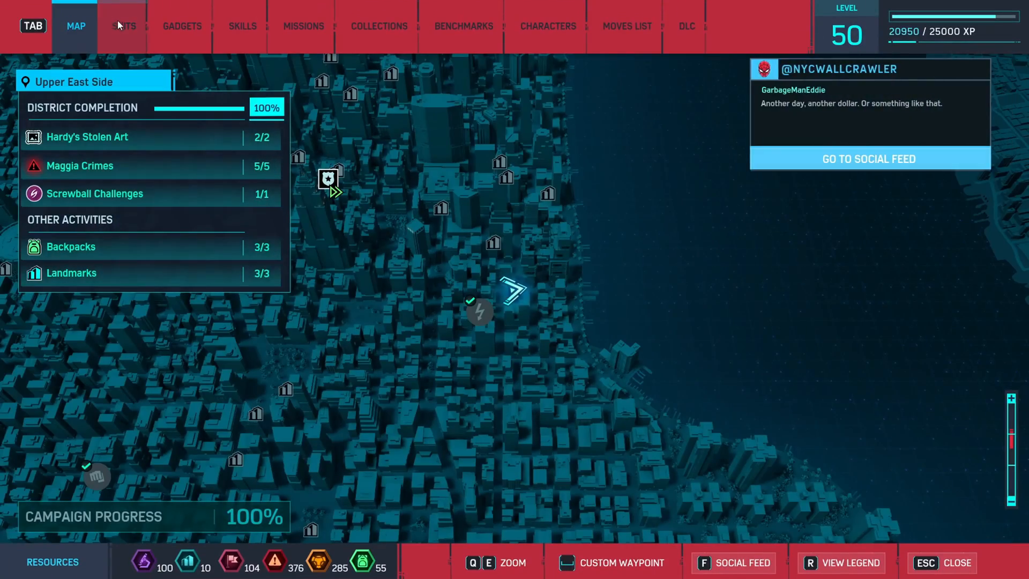
left_click(123, 26)
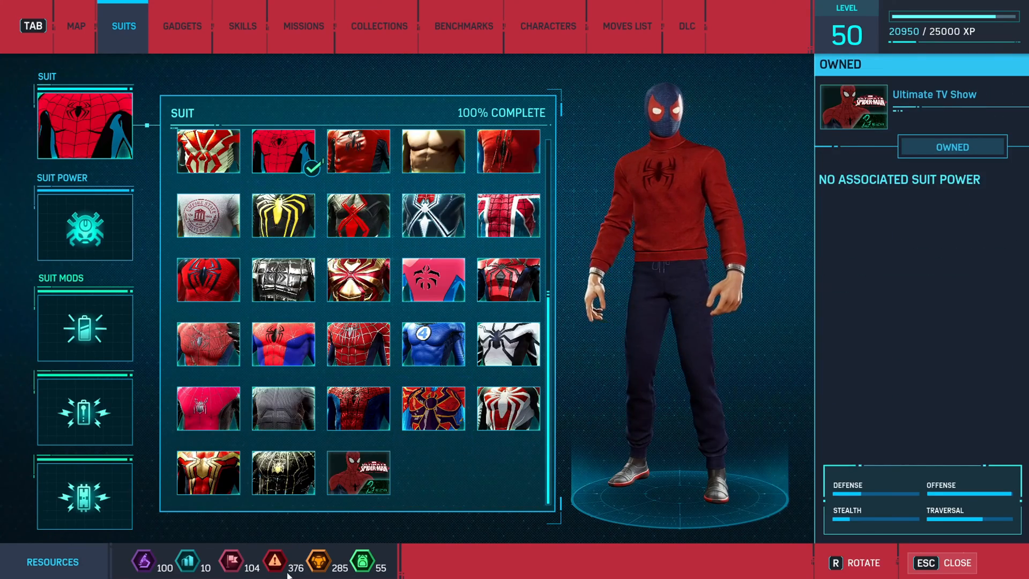
Quit Spider-Man Remastered to the Windows desktop after reviewing the Ultimate TV Show suit
left_click(358, 472)
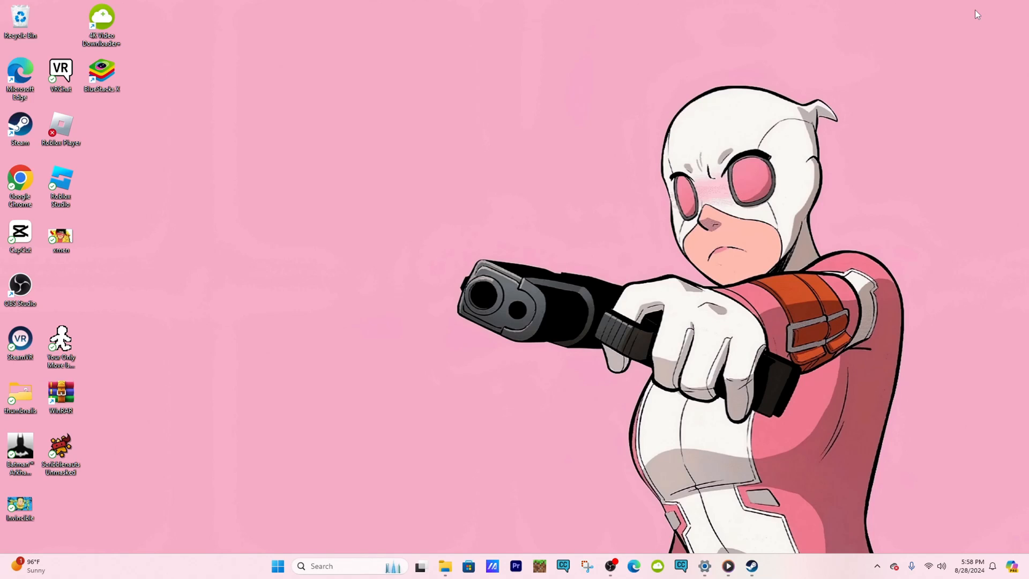
mouse_move(839, 439)
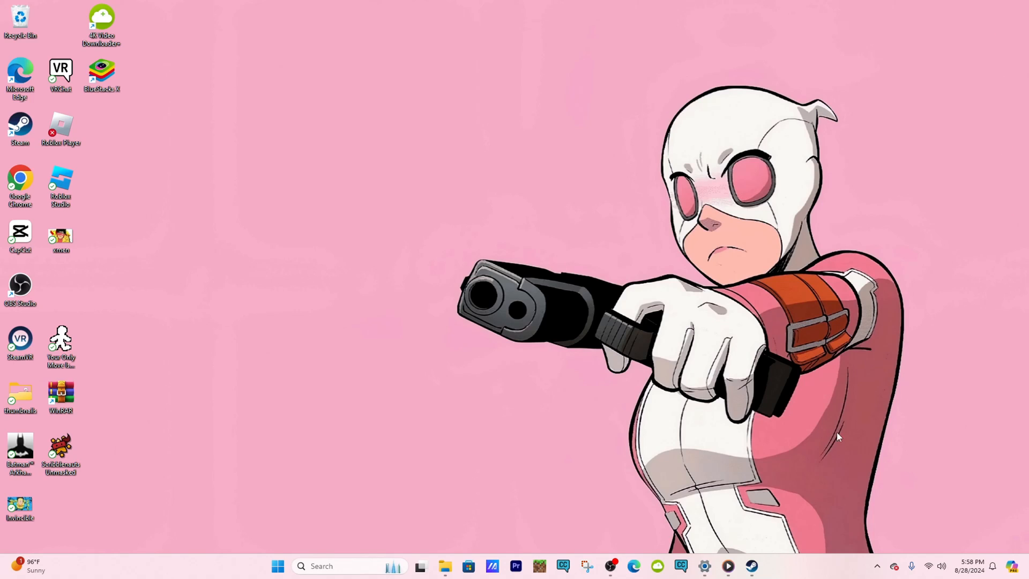